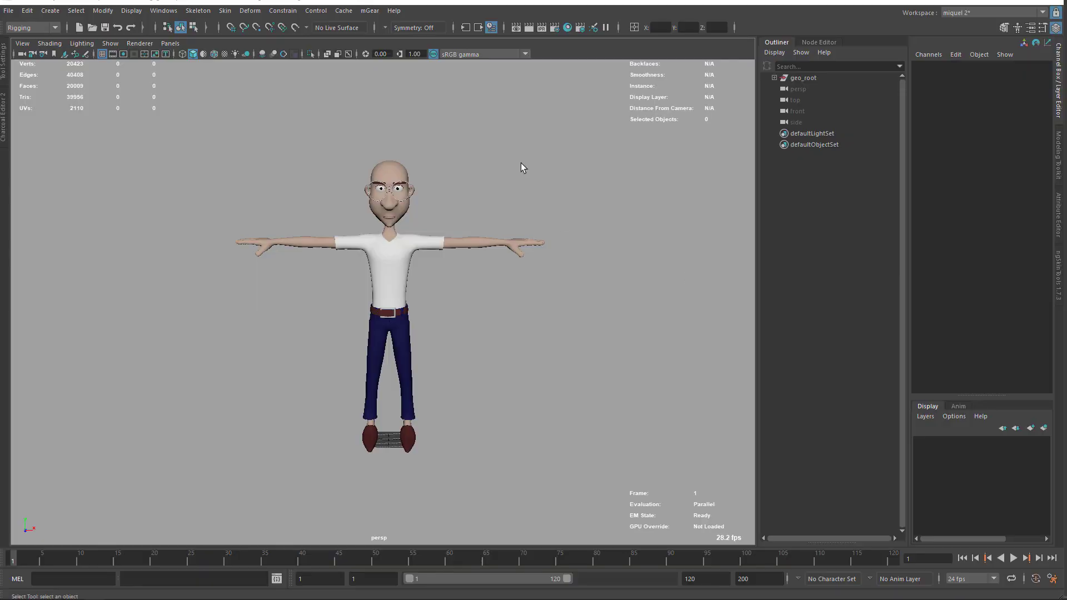
mouse_move(421, 49)
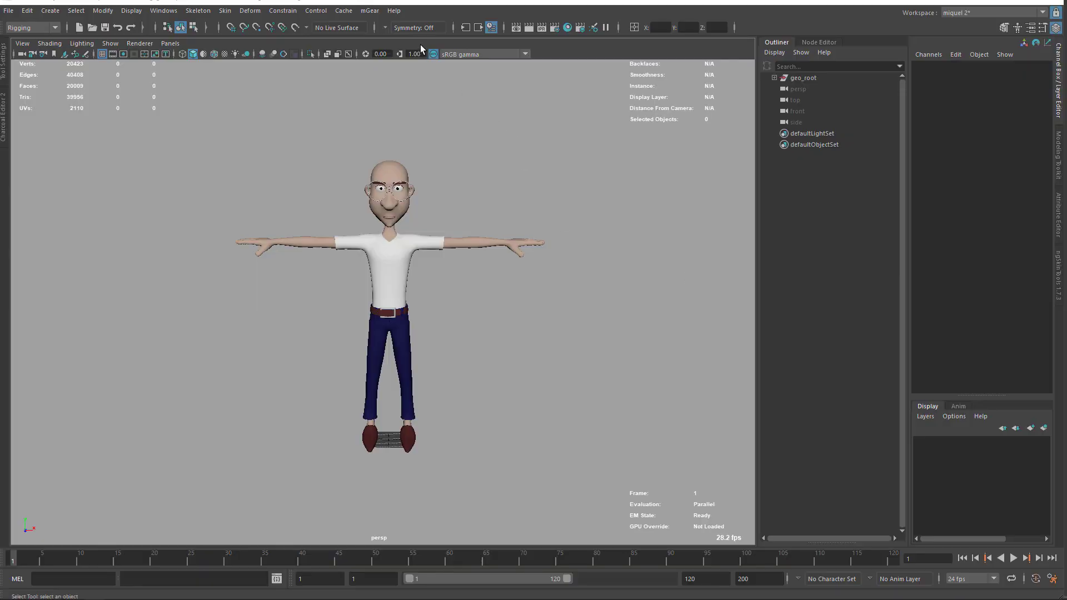
- Bring up the mGear menu to reach the Shifter rigging commands
left_click(369, 10)
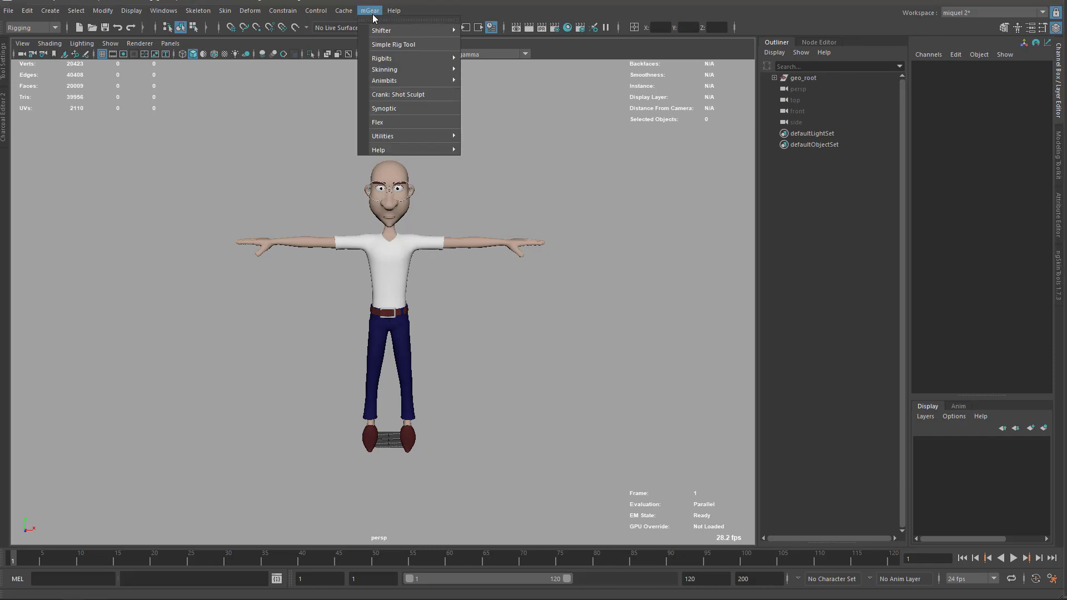
mouse_move(393, 44)
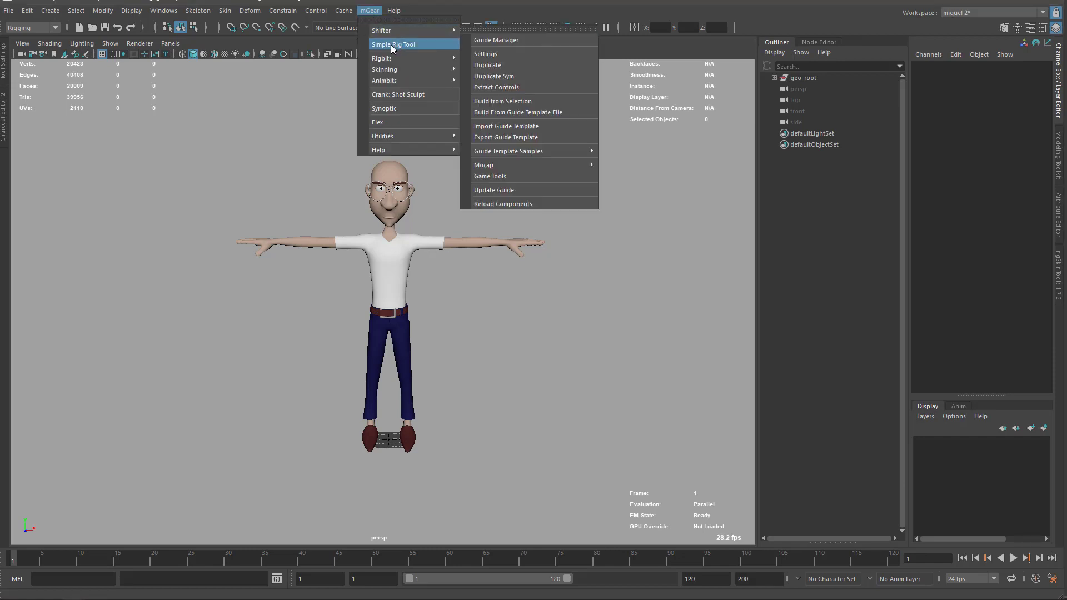
mouse_move(402, 31)
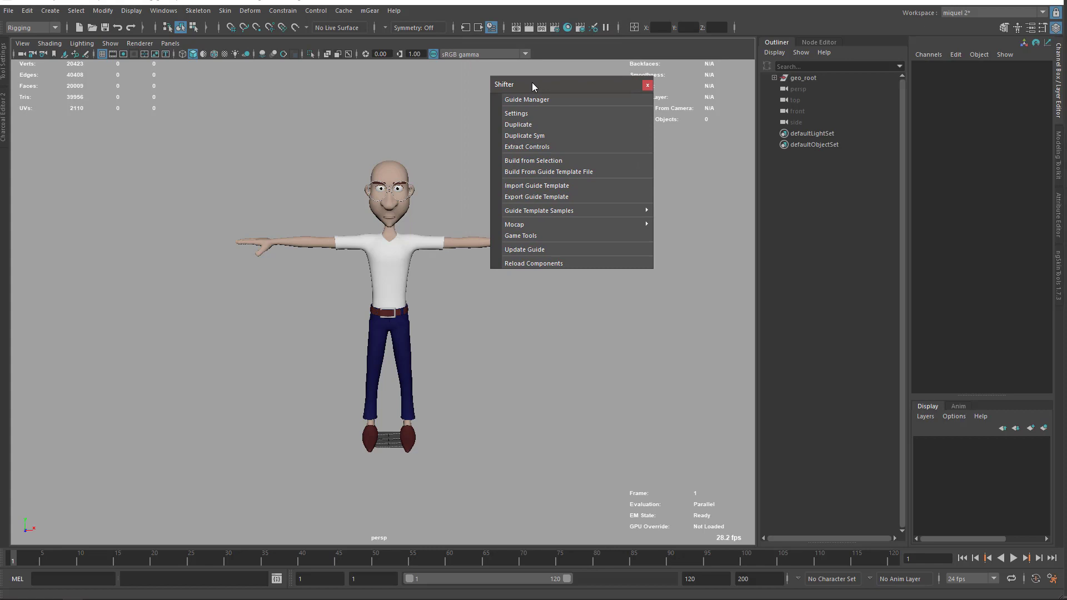
mouse_move(538, 121)
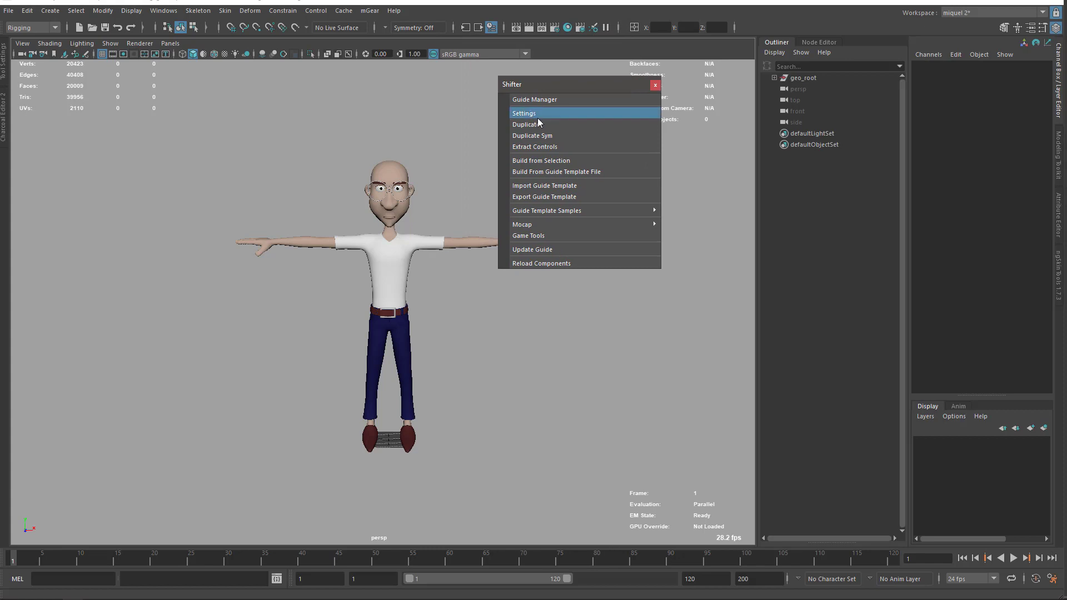
mouse_move(551, 276)
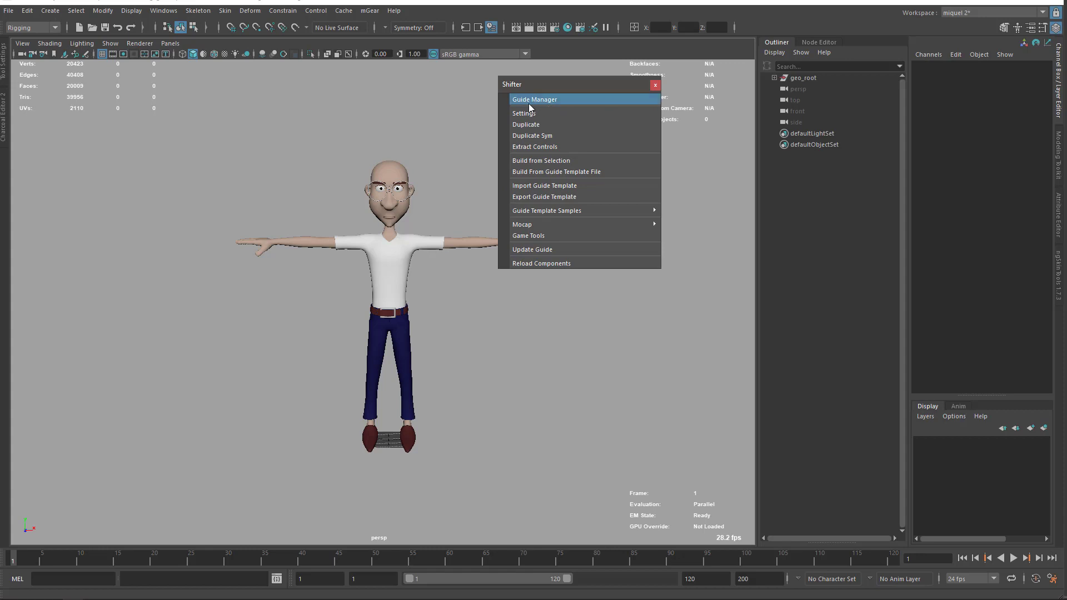
mouse_move(531, 104)
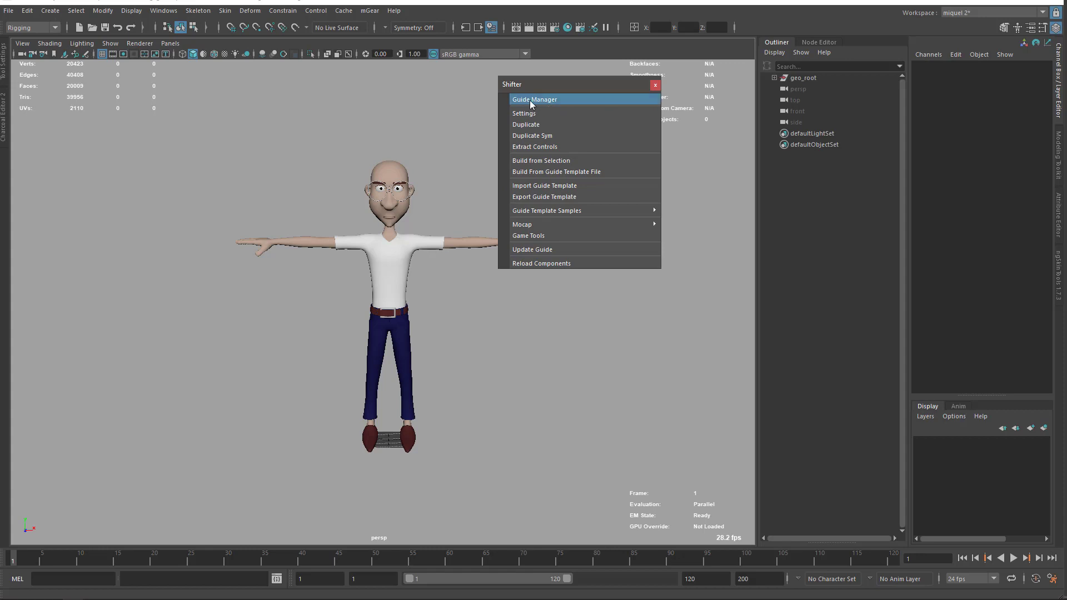
- Launch the Shifter Guide Manager, check the Templates page, and return to Components
left_click(535, 100)
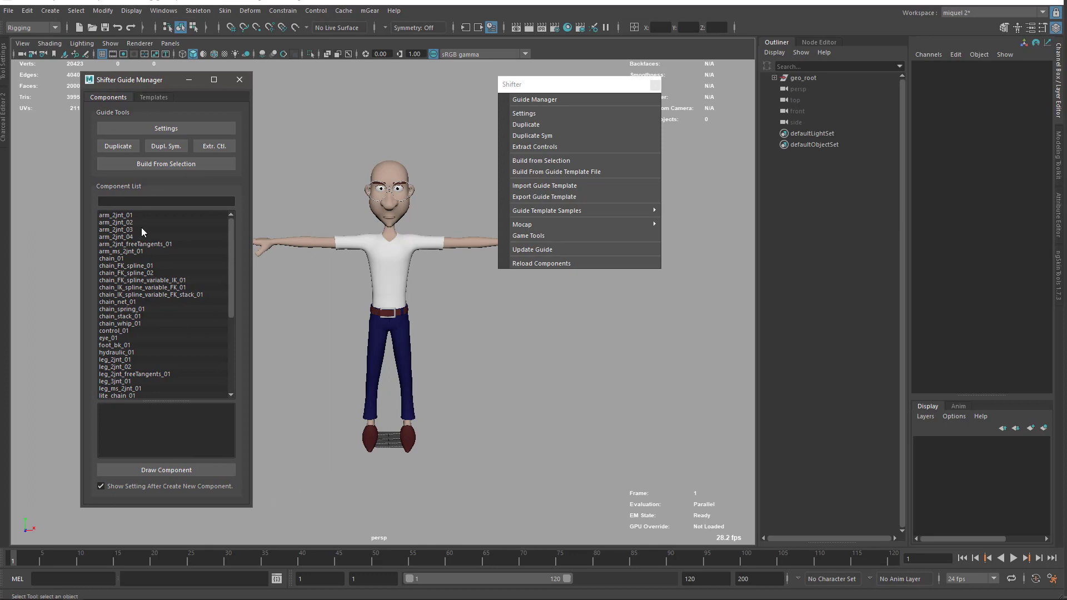
mouse_move(153, 231)
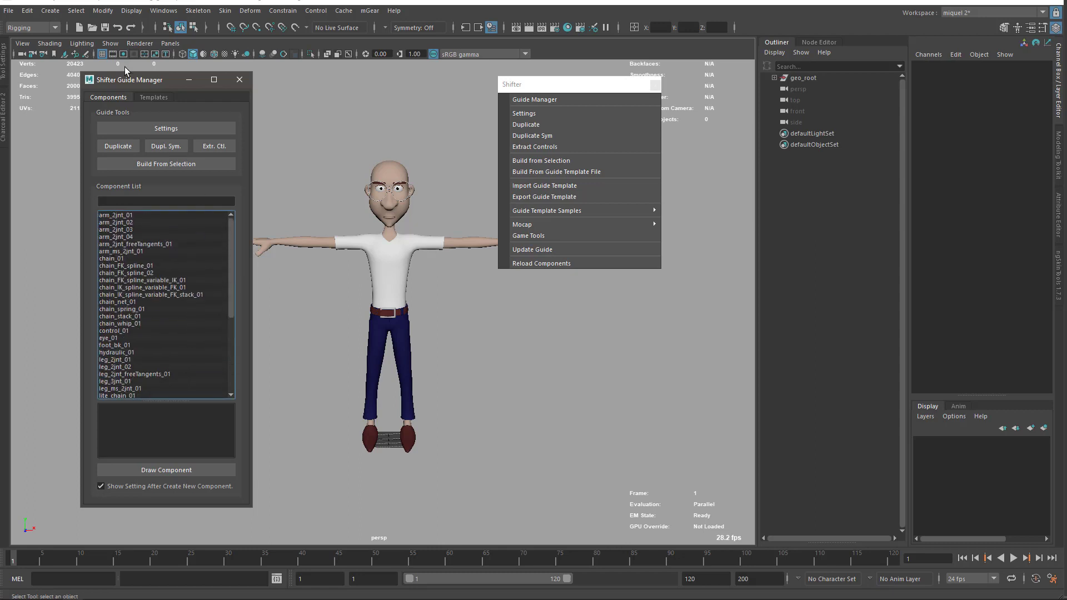
left_click(153, 97)
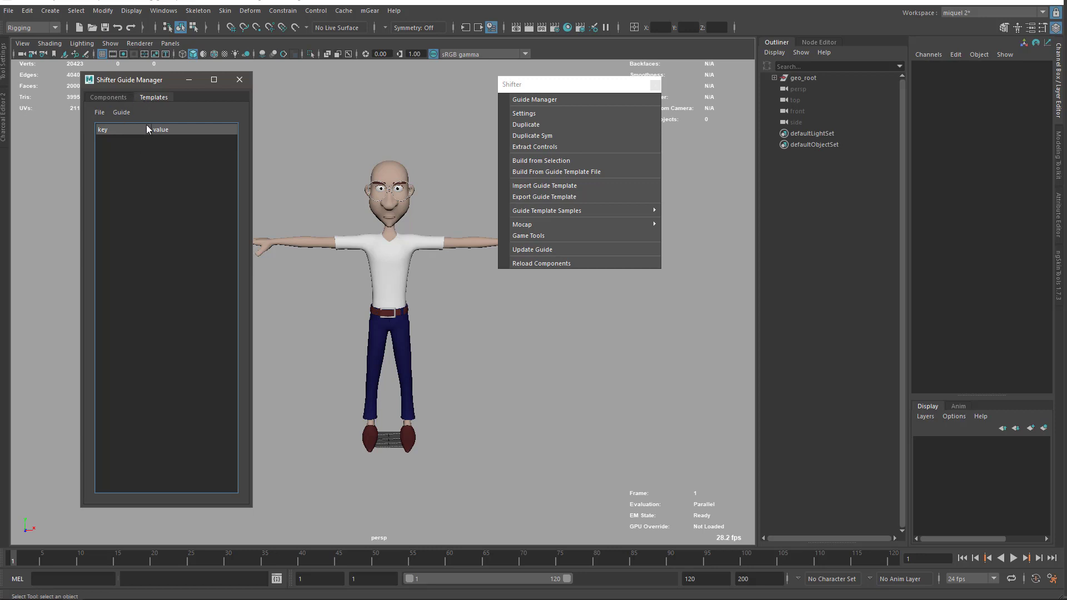
mouse_move(161, 177)
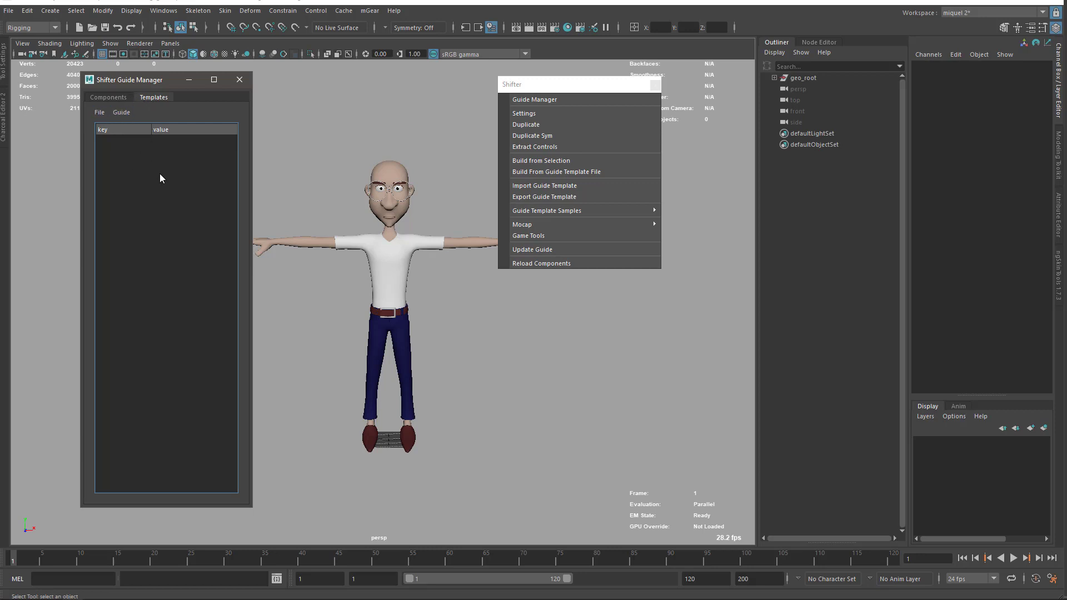
left_click(109, 98)
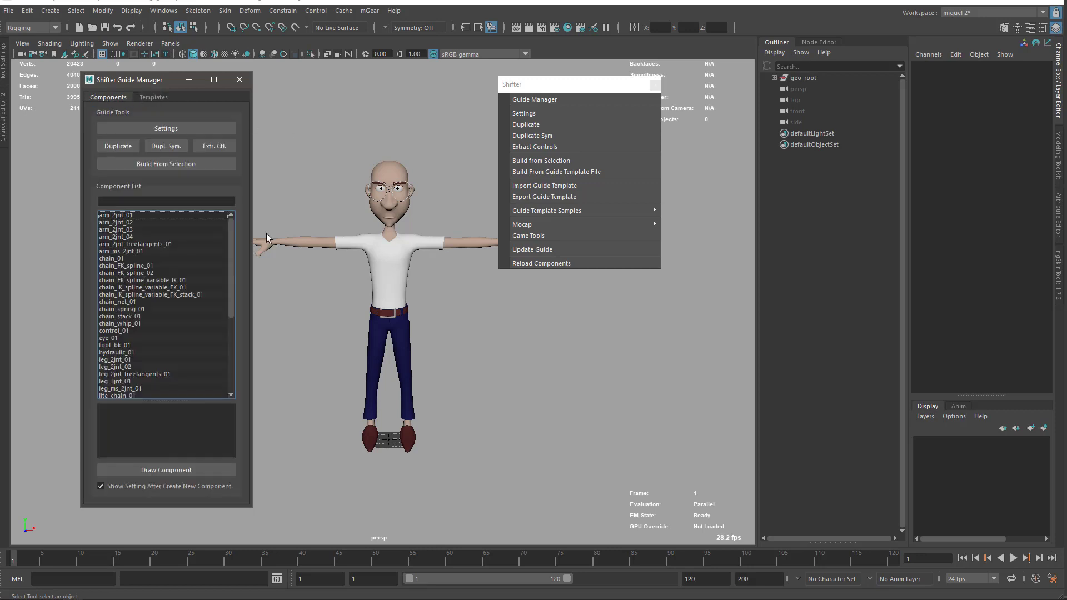
mouse_move(363, 237)
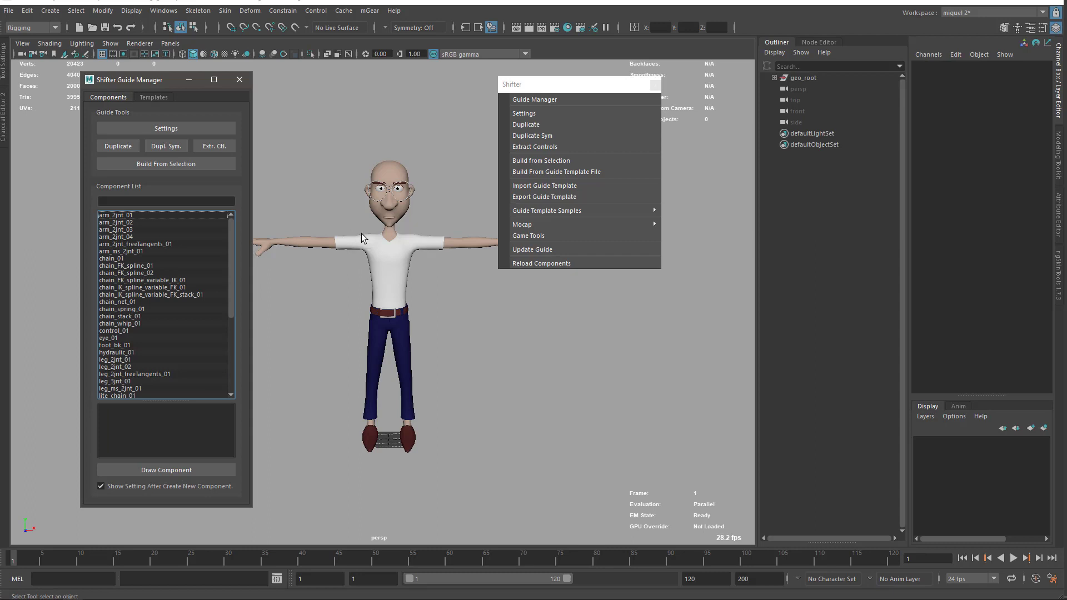
mouse_move(547, 100)
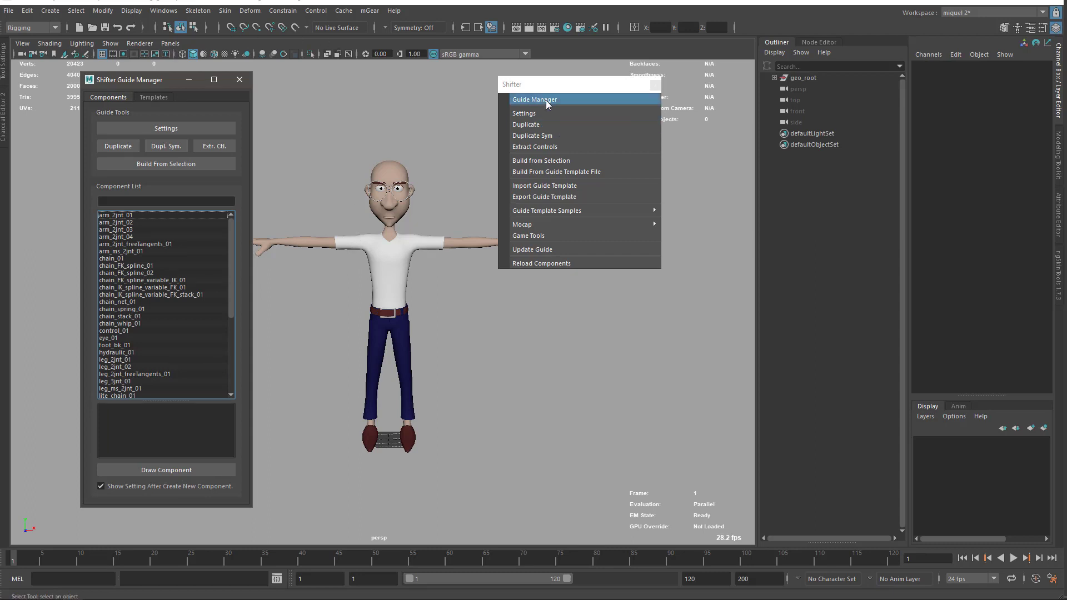
mouse_move(527, 117)
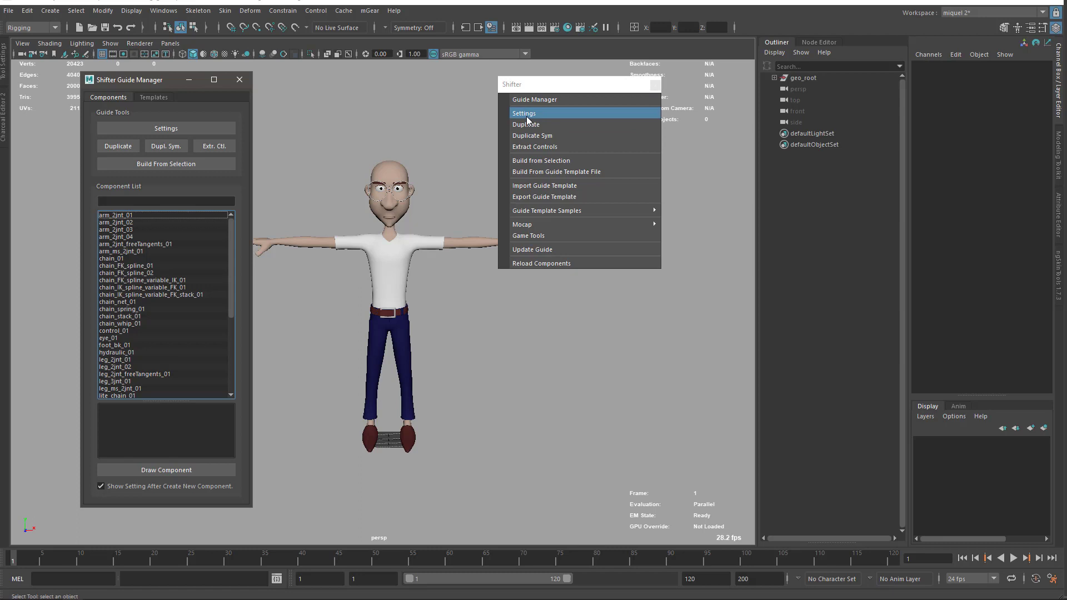
mouse_move(534, 138)
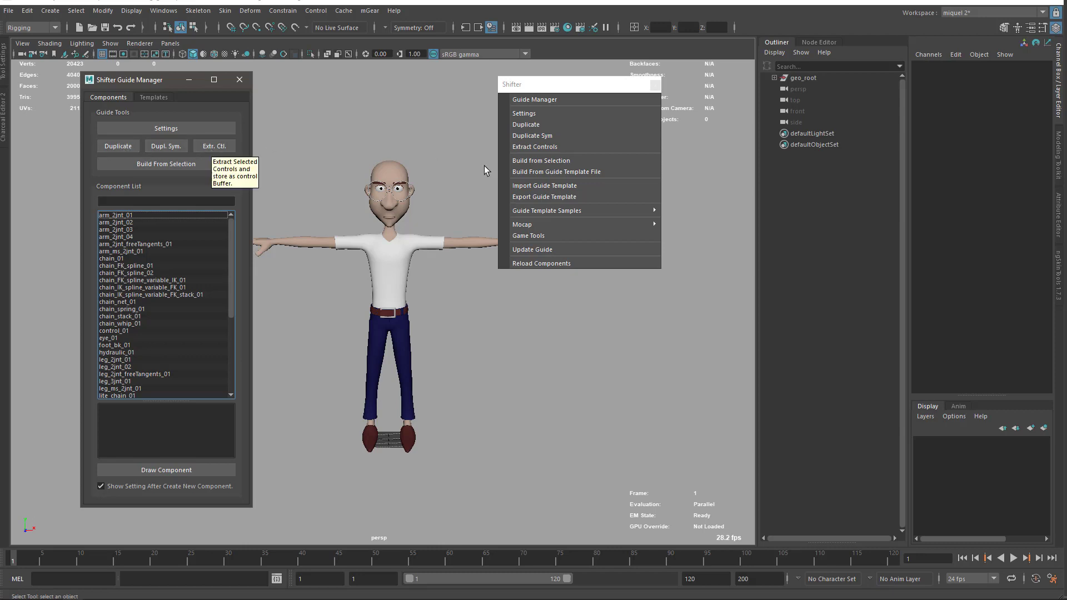
mouse_move(636, 187)
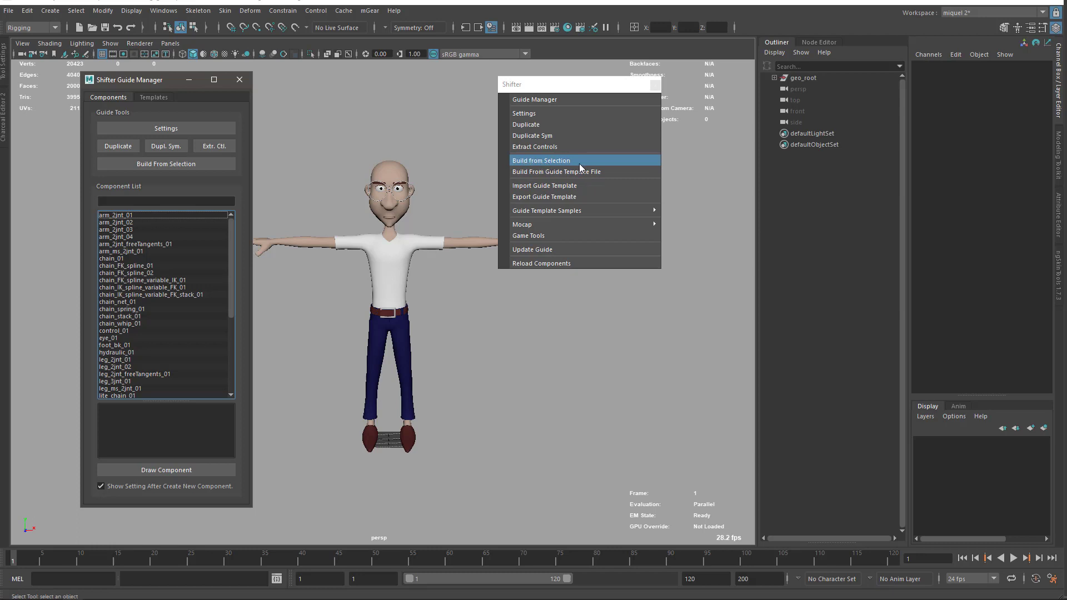
mouse_move(135, 73)
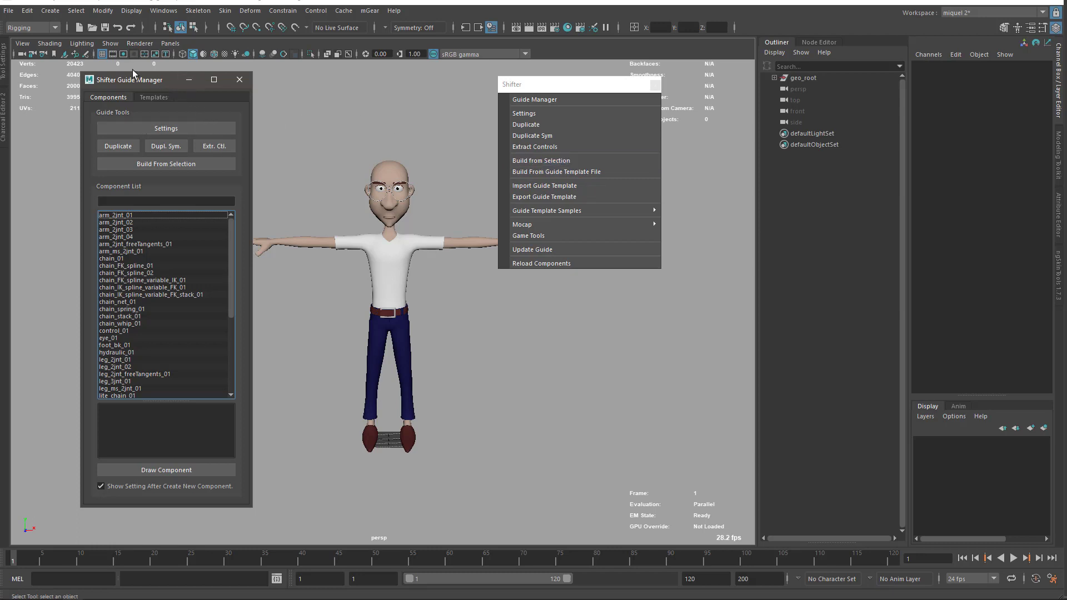
- Reposition the Guide Manager window slightly left and lower beside the character
left_click_drag(132, 79, 116, 88)
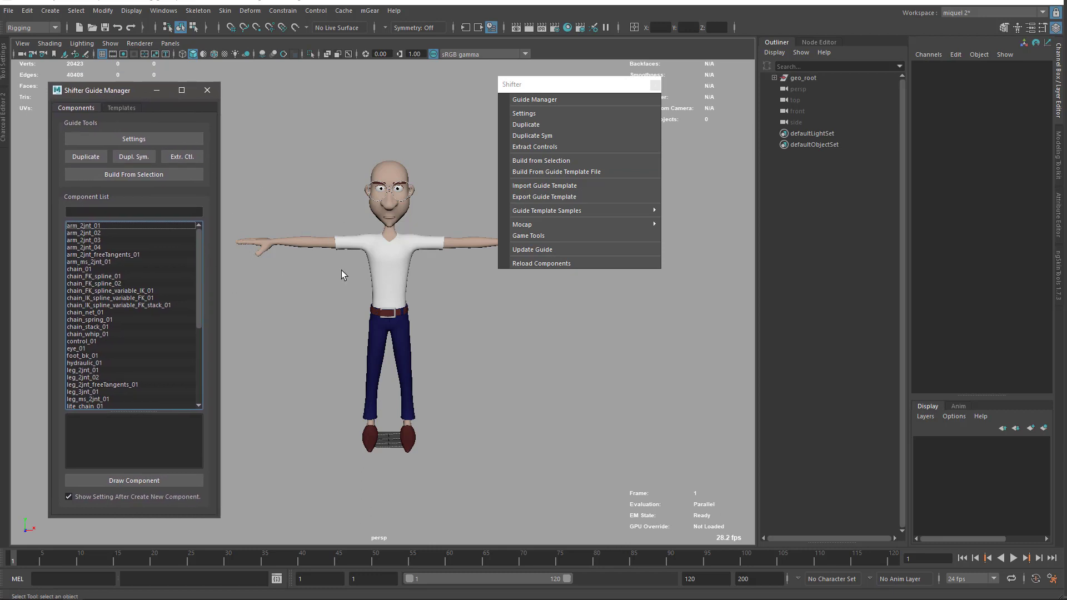
mouse_move(153, 276)
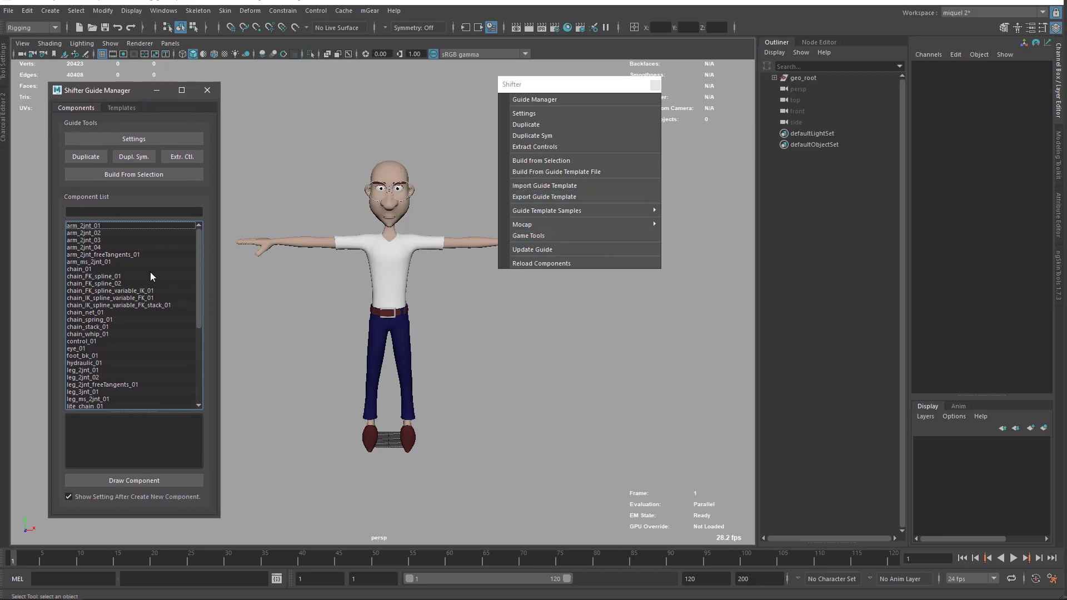
mouse_move(98, 313)
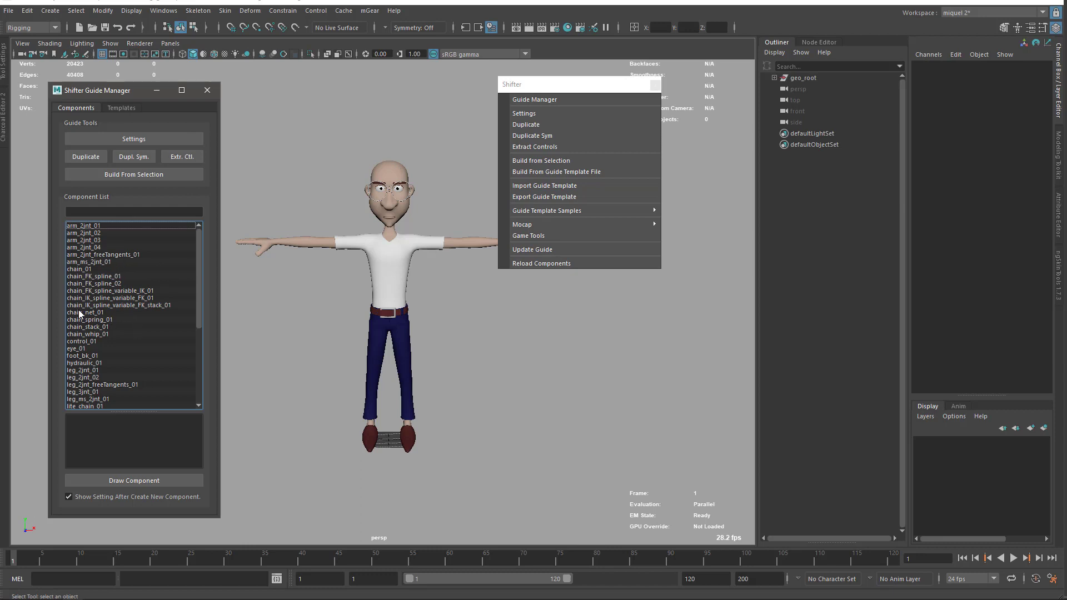
mouse_move(342, 320)
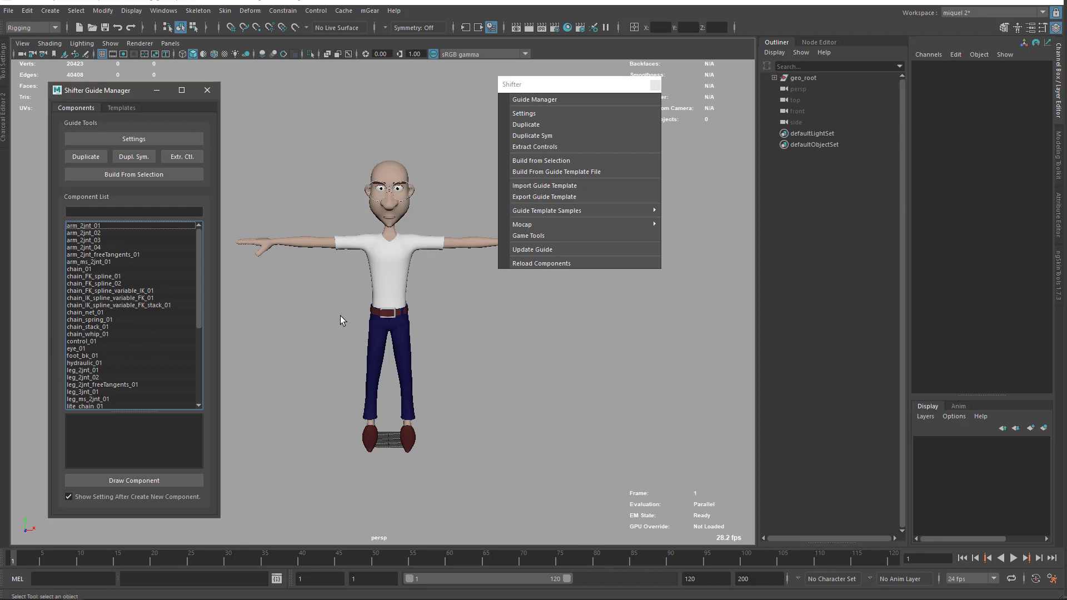
mouse_move(558, 144)
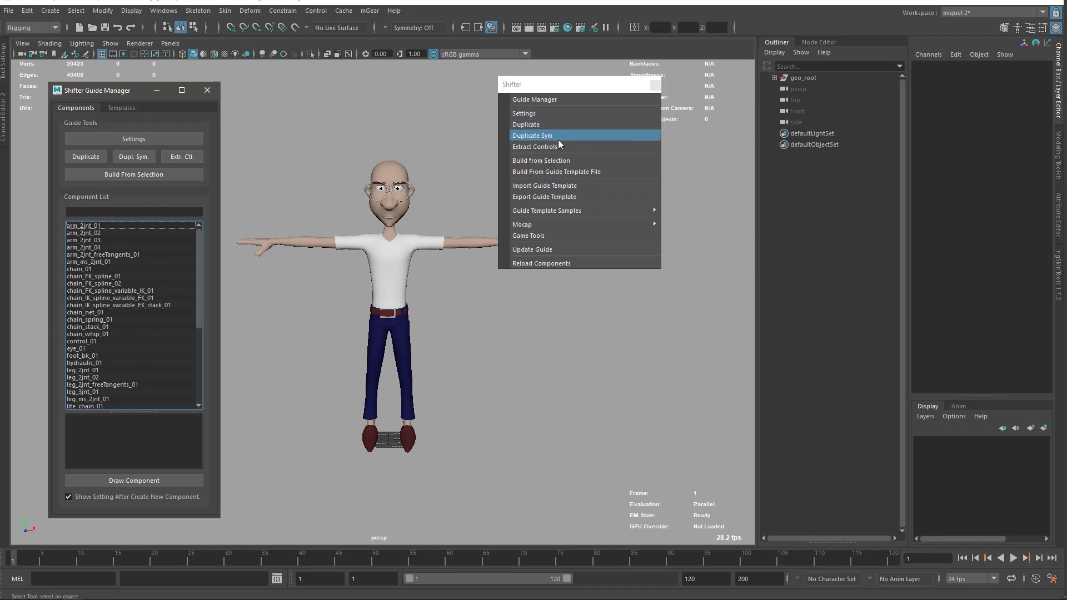
mouse_move(574, 185)
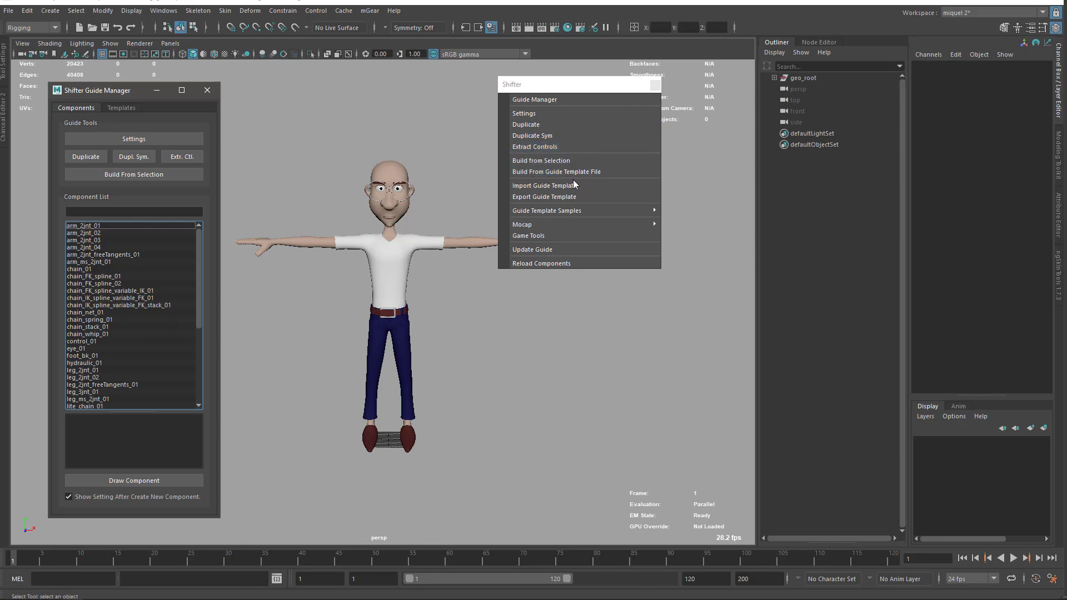
mouse_move(586, 164)
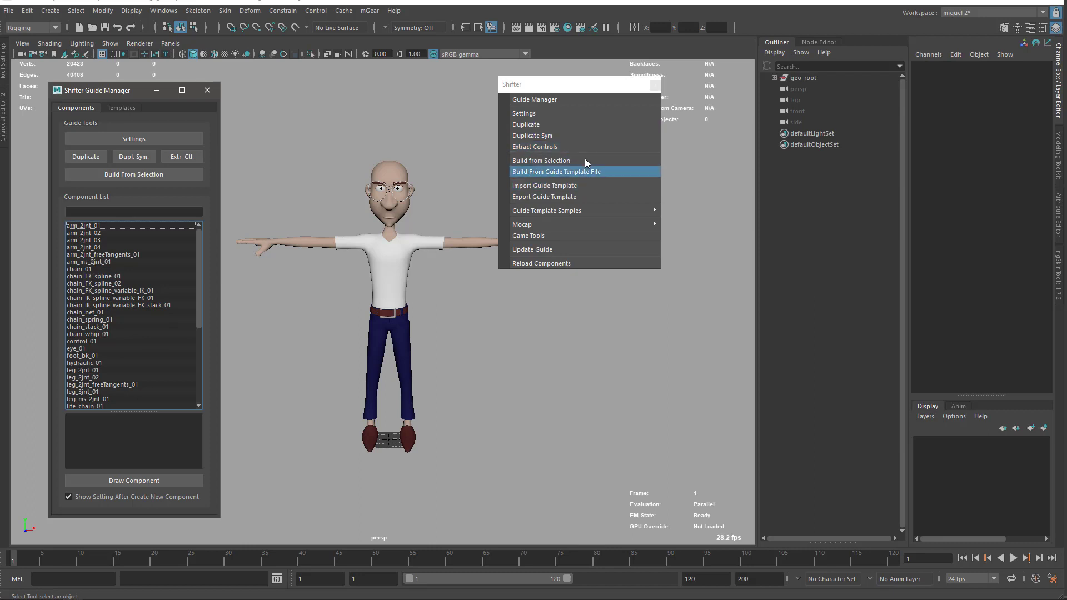
mouse_move(547, 191)
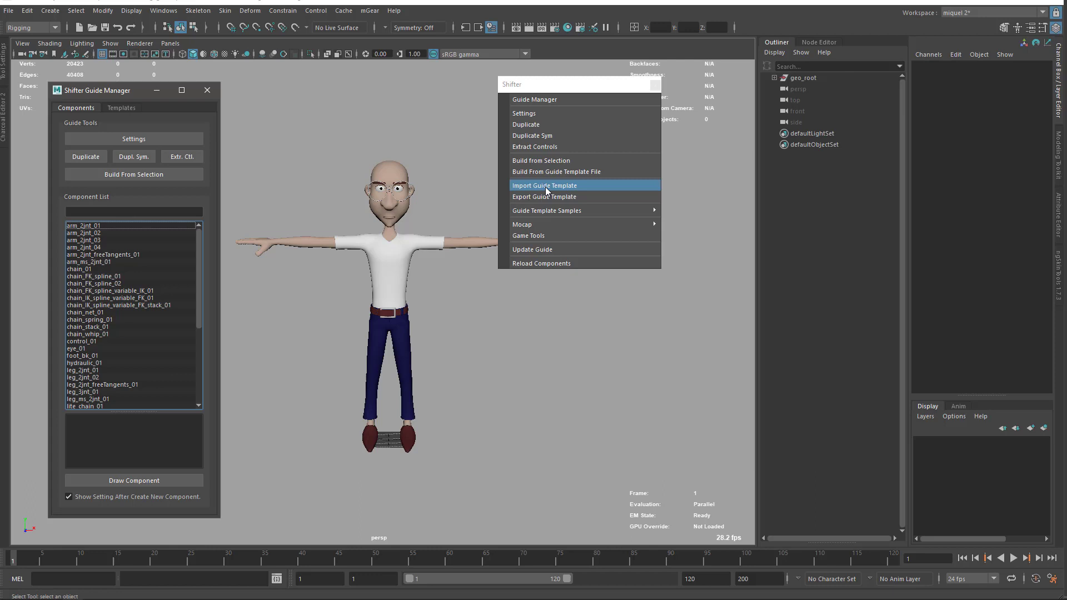
mouse_move(558, 198)
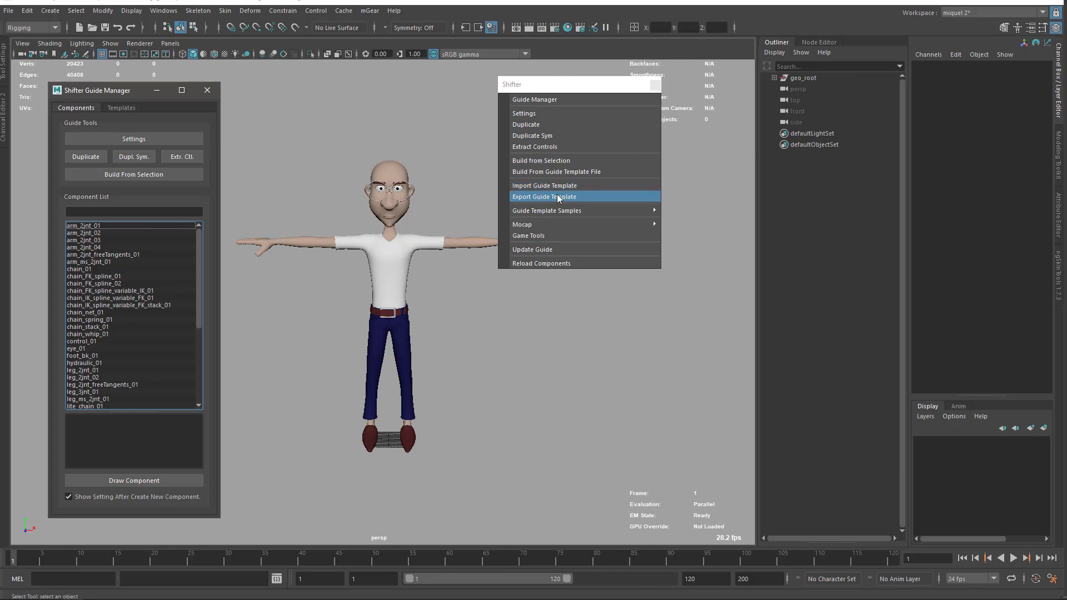
mouse_move(534, 171)
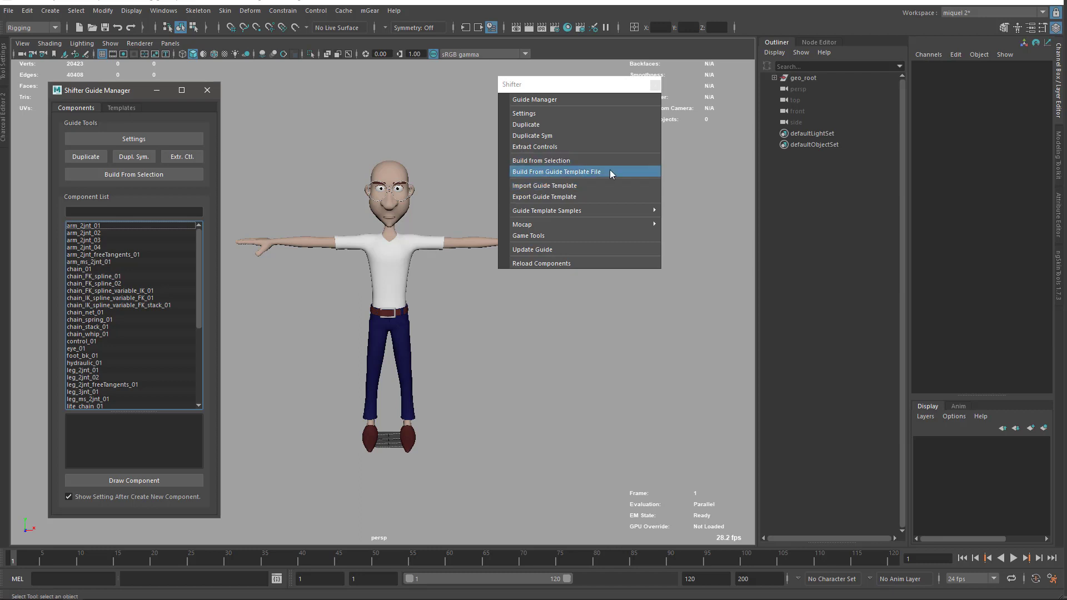
mouse_move(539, 185)
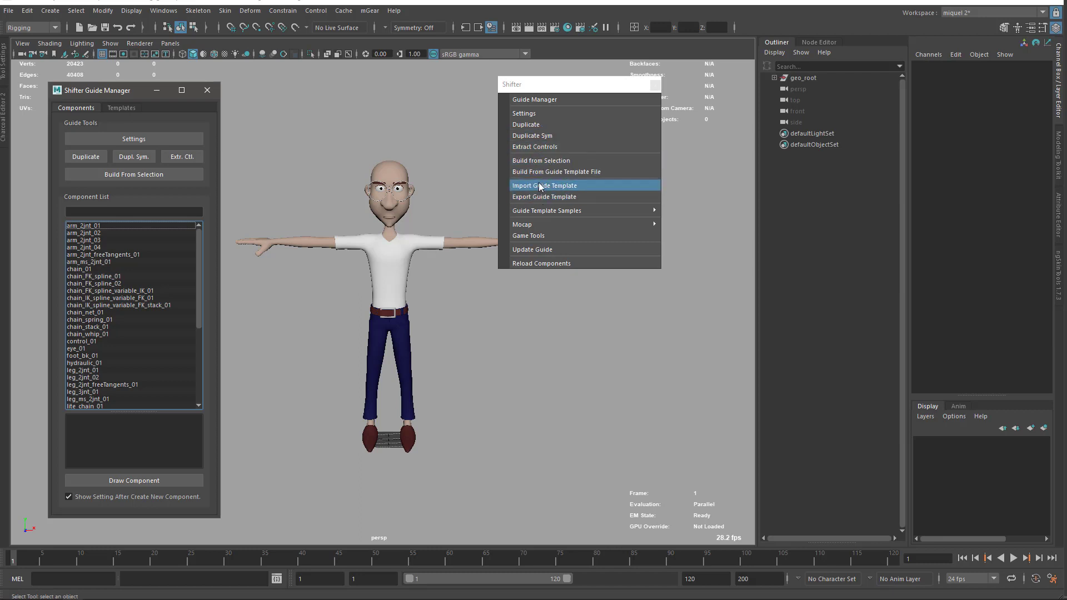
mouse_move(549, 203)
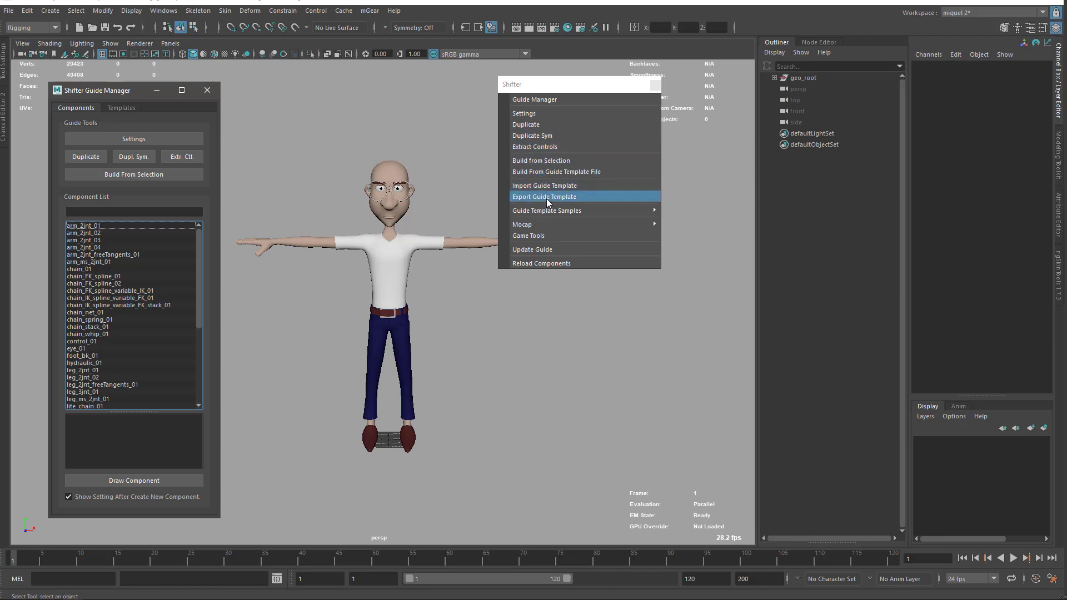
mouse_move(547, 216)
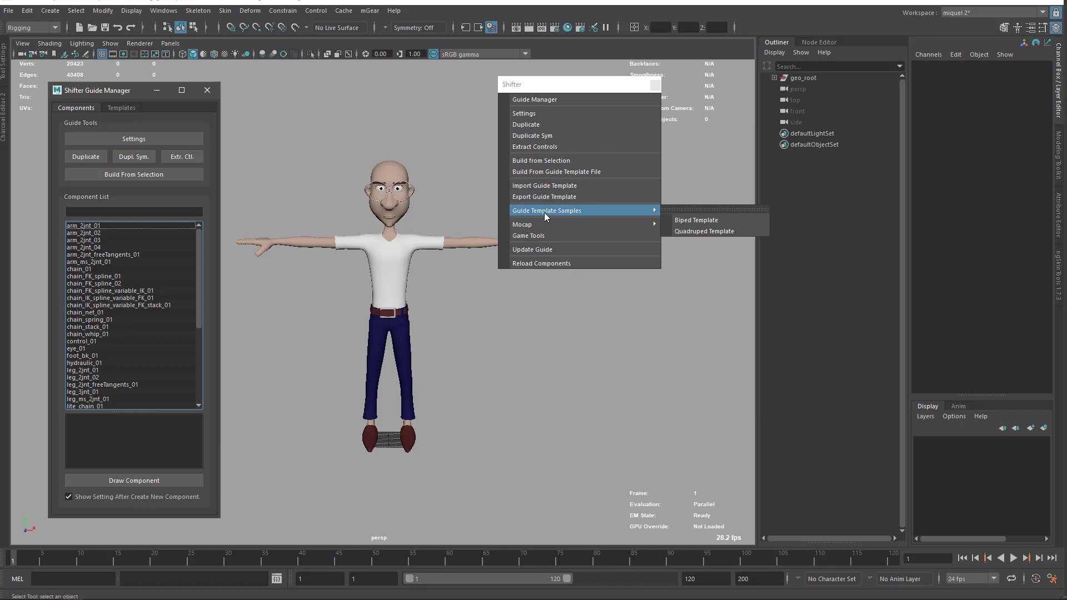
mouse_move(536, 211)
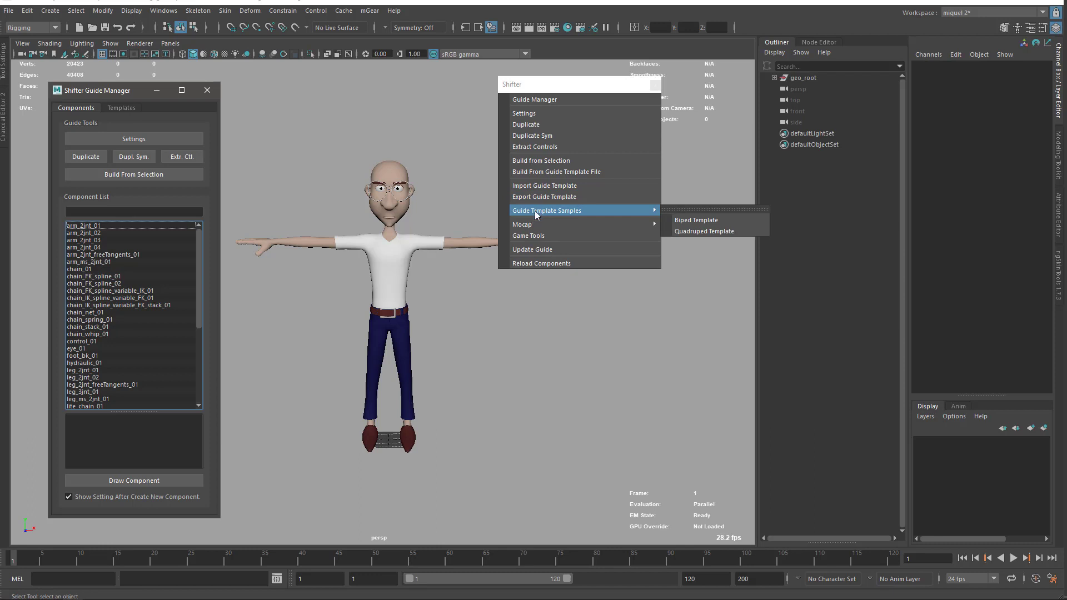
mouse_move(689, 231)
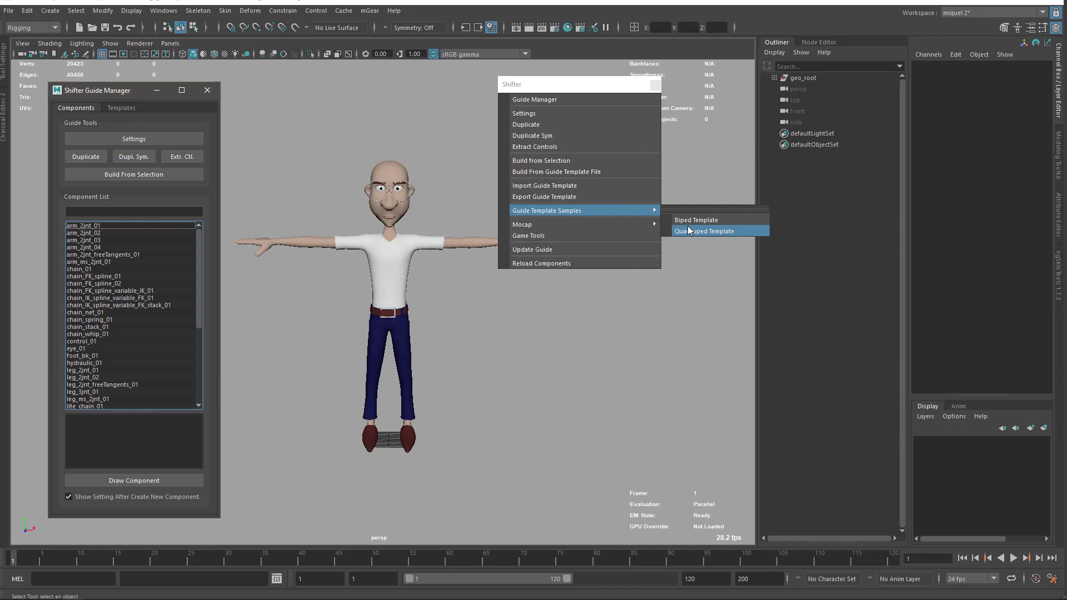
mouse_move(691, 235)
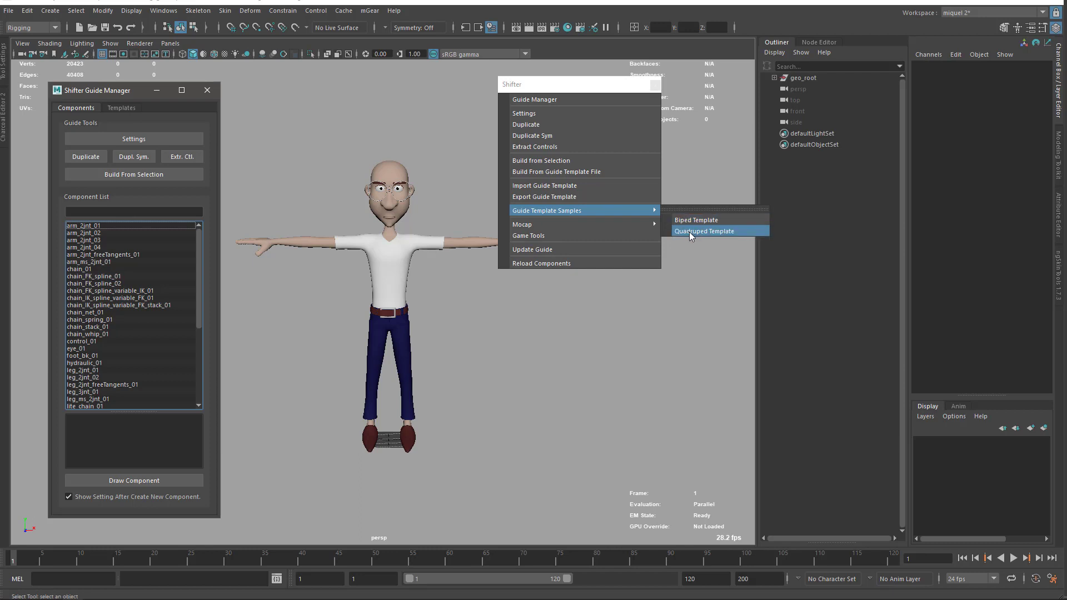
mouse_move(692, 231)
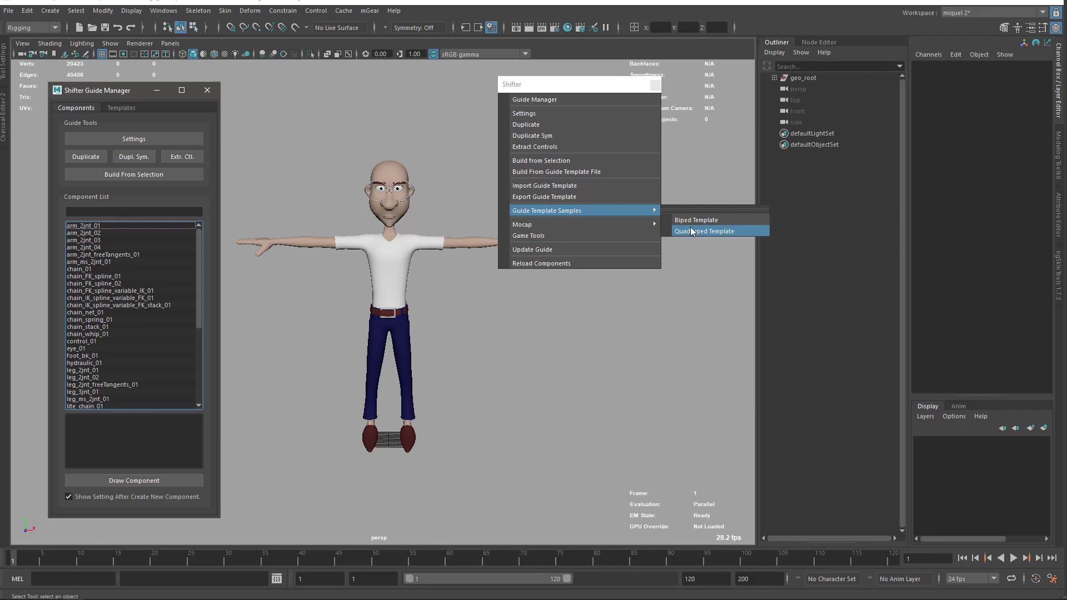
mouse_move(534, 146)
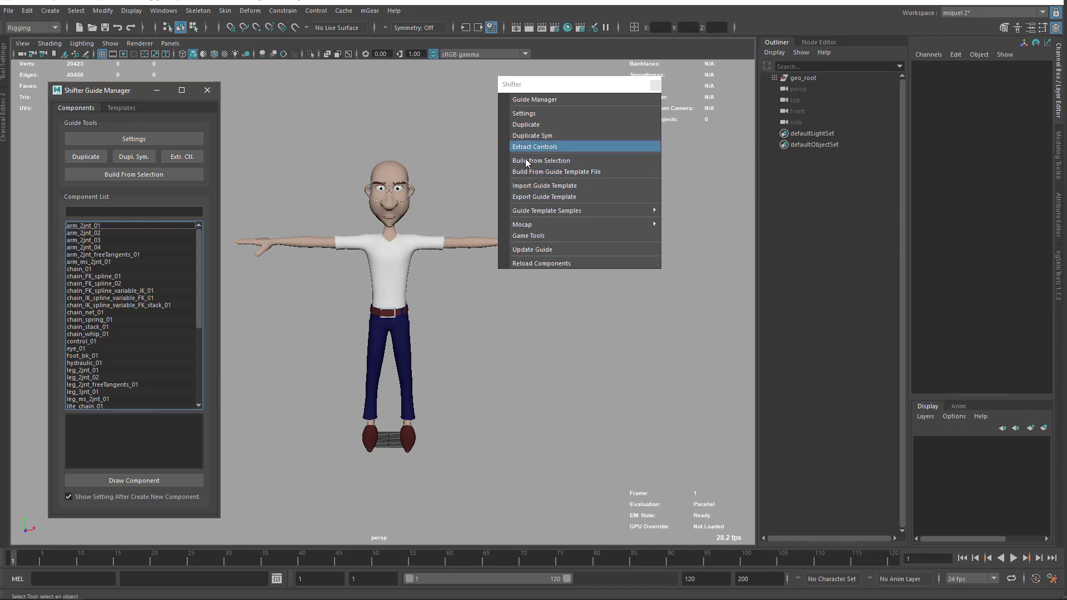
mouse_move(547, 191)
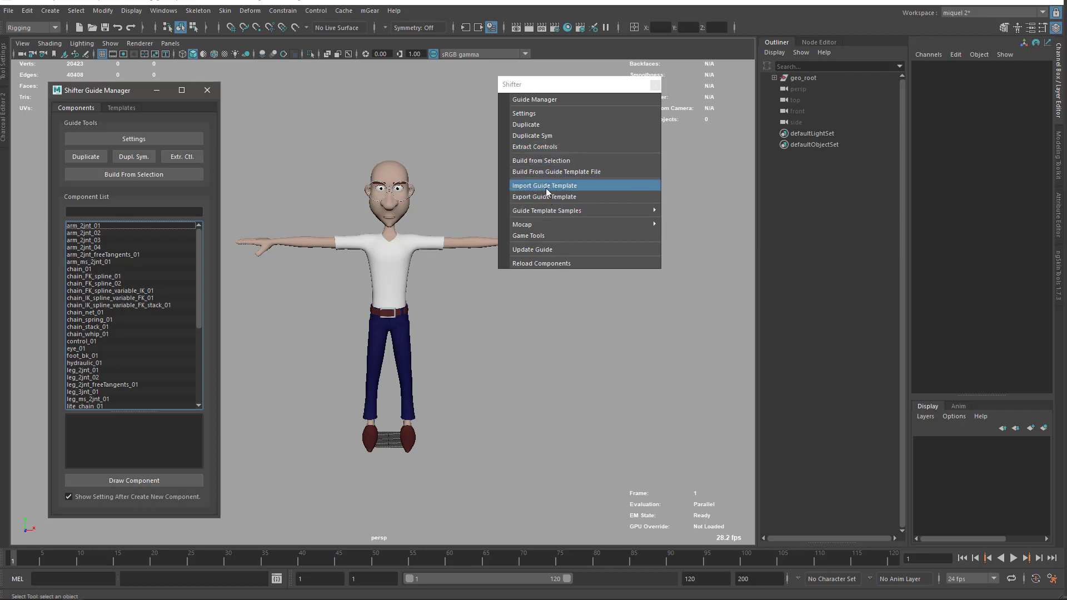
mouse_move(540, 225)
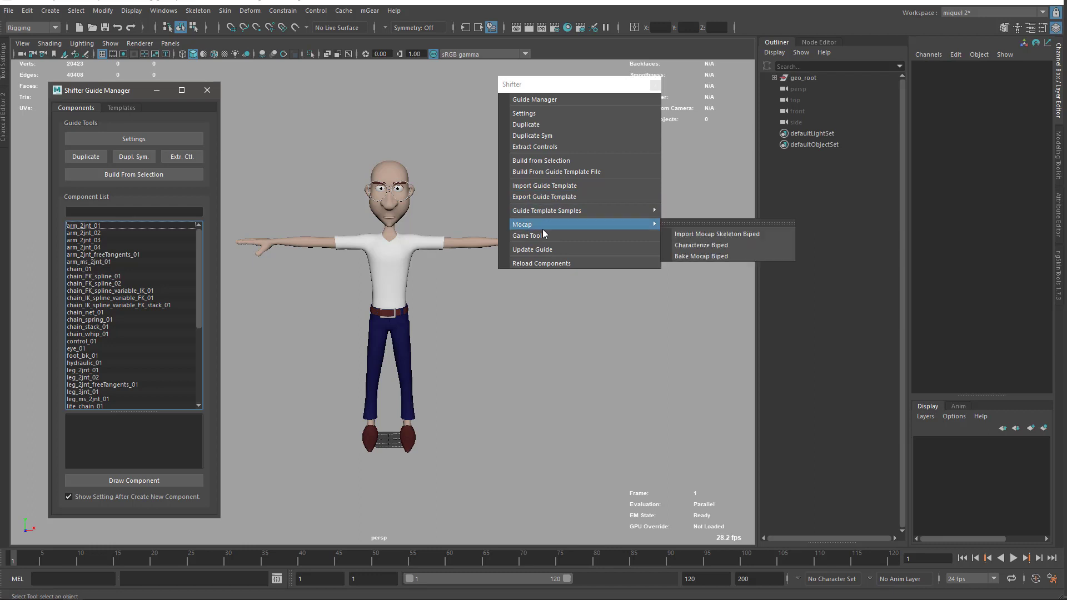
mouse_move(704, 233)
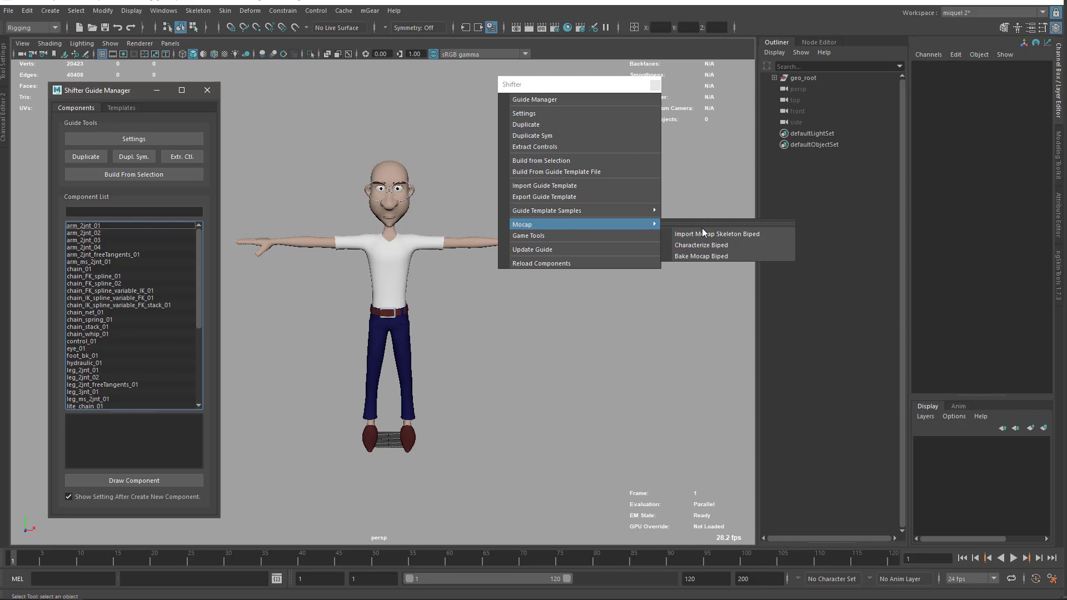
mouse_move(728, 259)
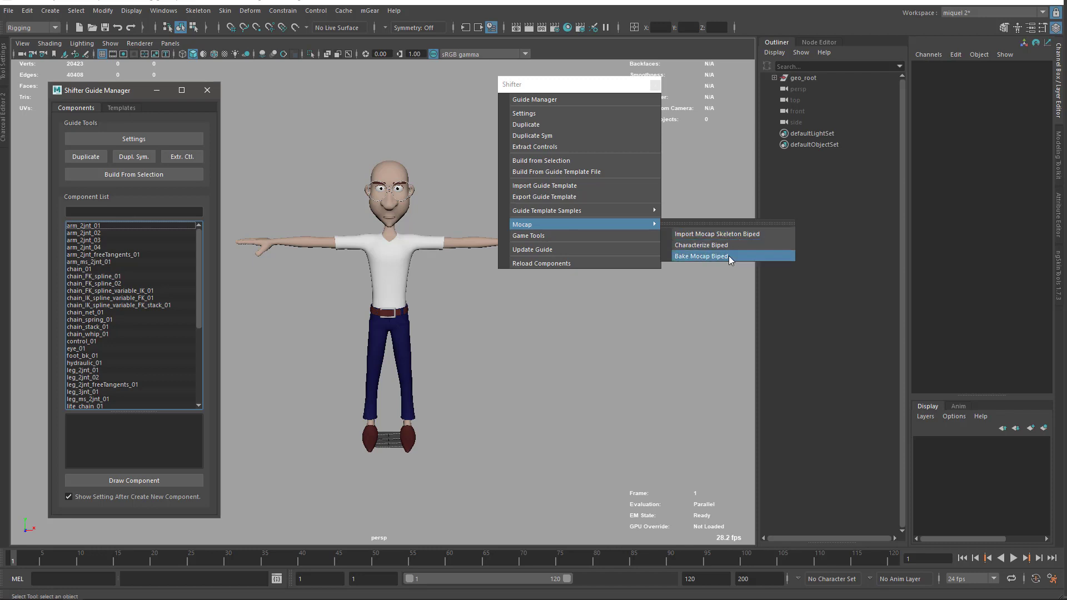
mouse_move(711, 238)
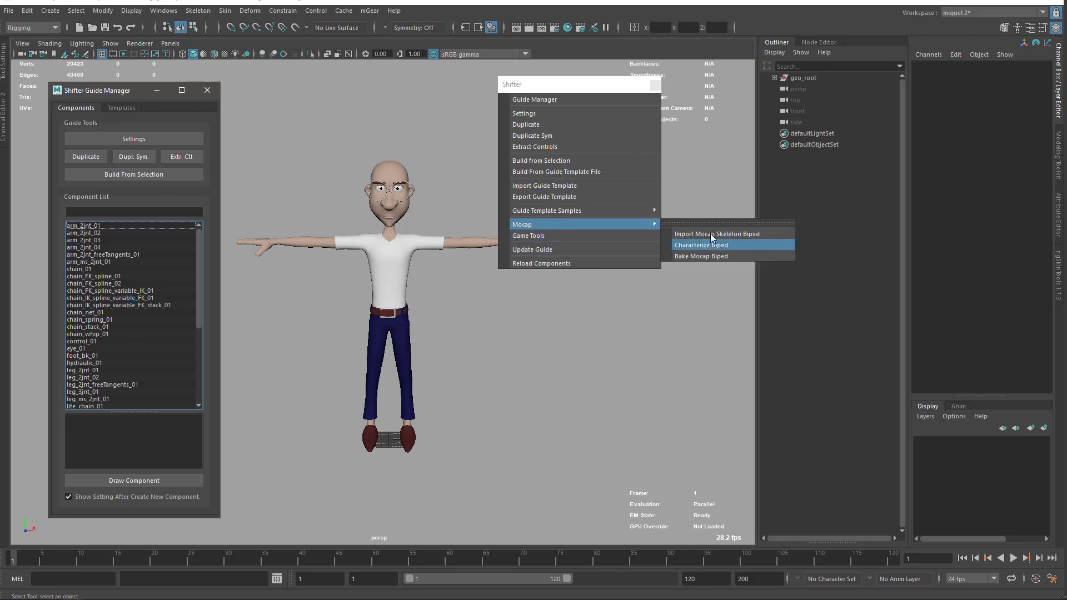
mouse_move(612, 240)
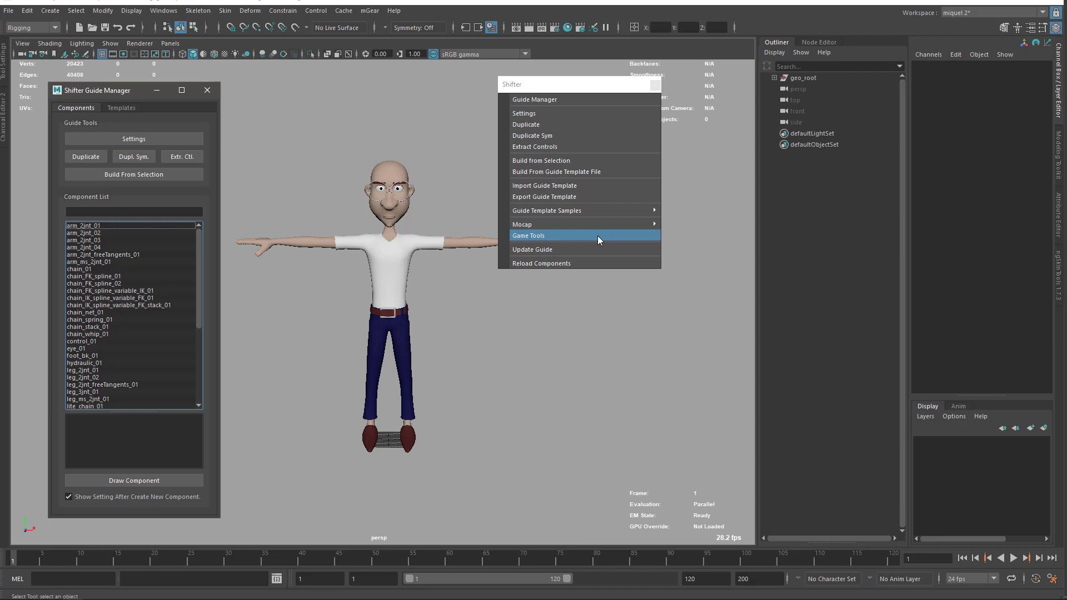
mouse_move(594, 242)
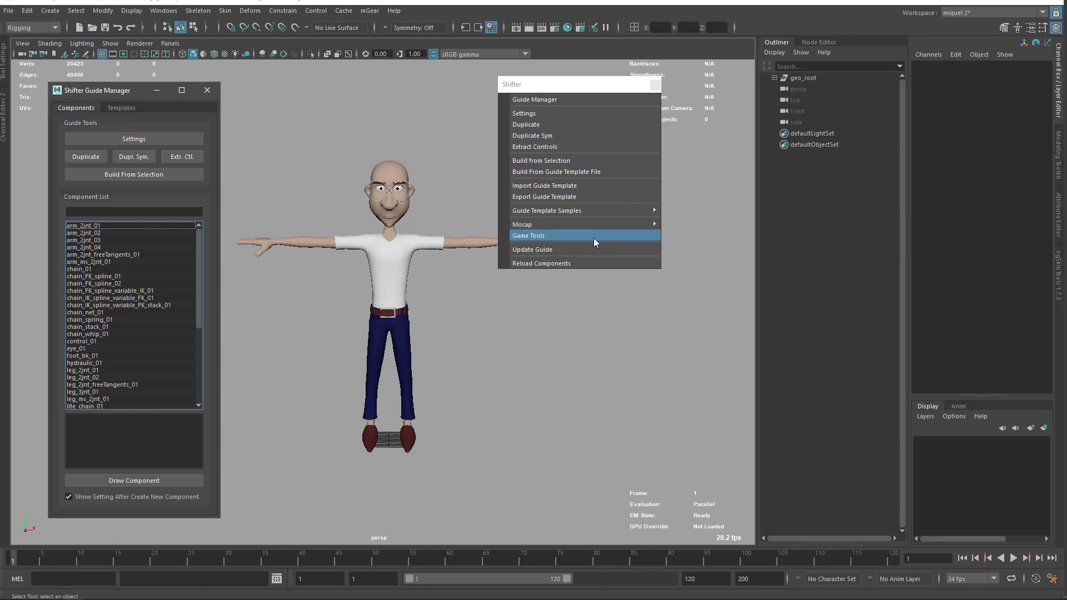
mouse_move(587, 251)
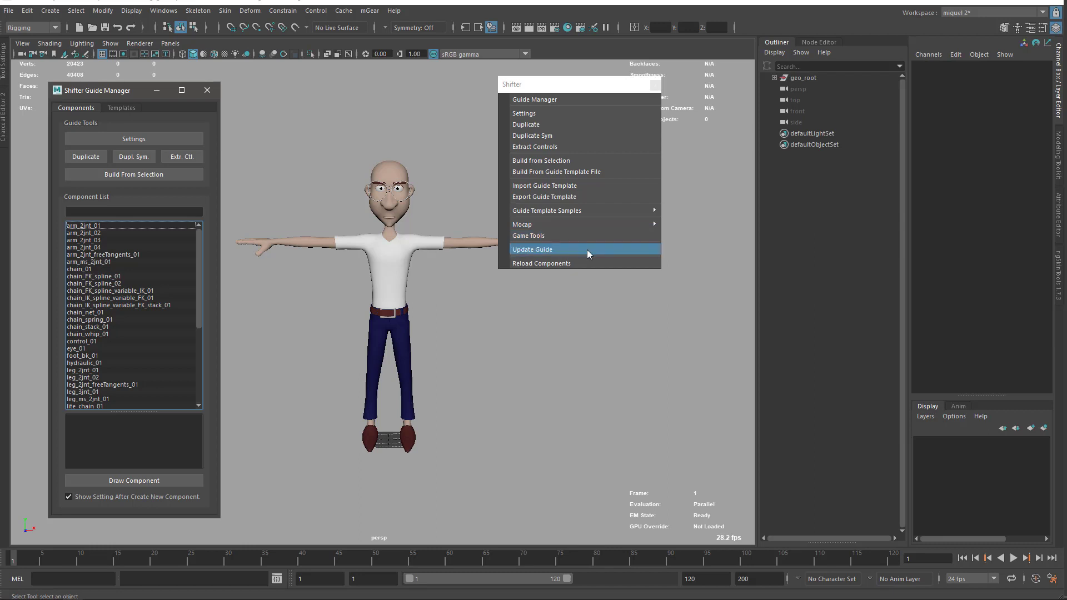
mouse_move(584, 266)
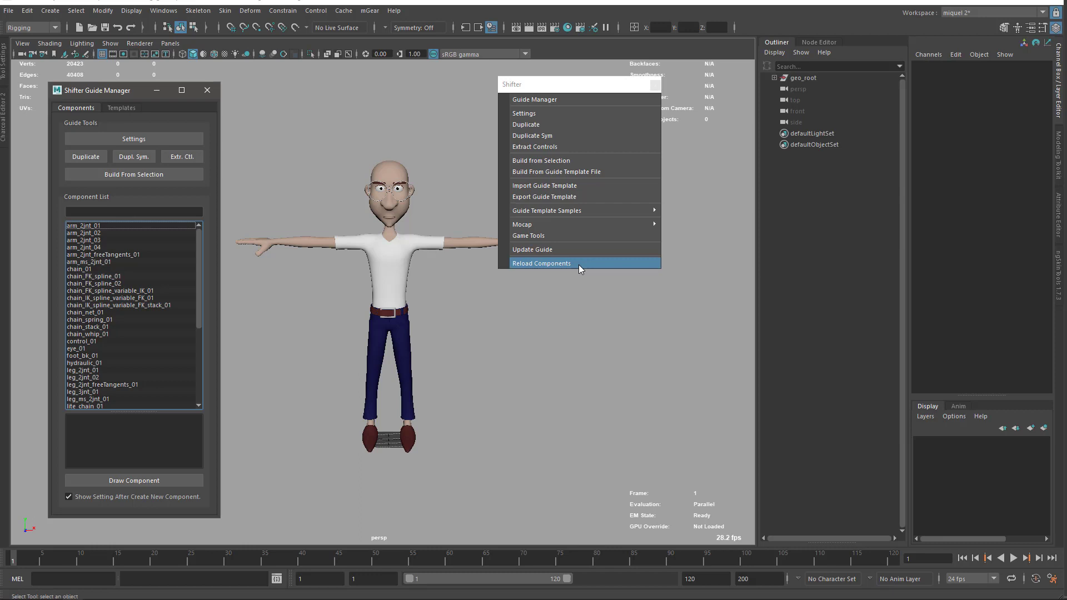
mouse_move(426, 99)
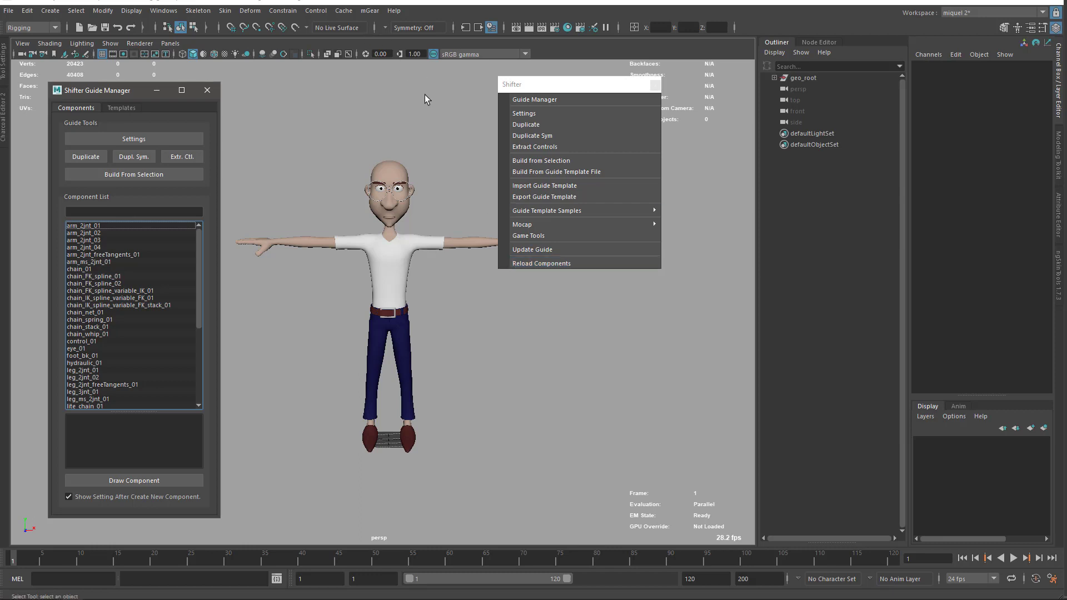
mouse_move(535, 147)
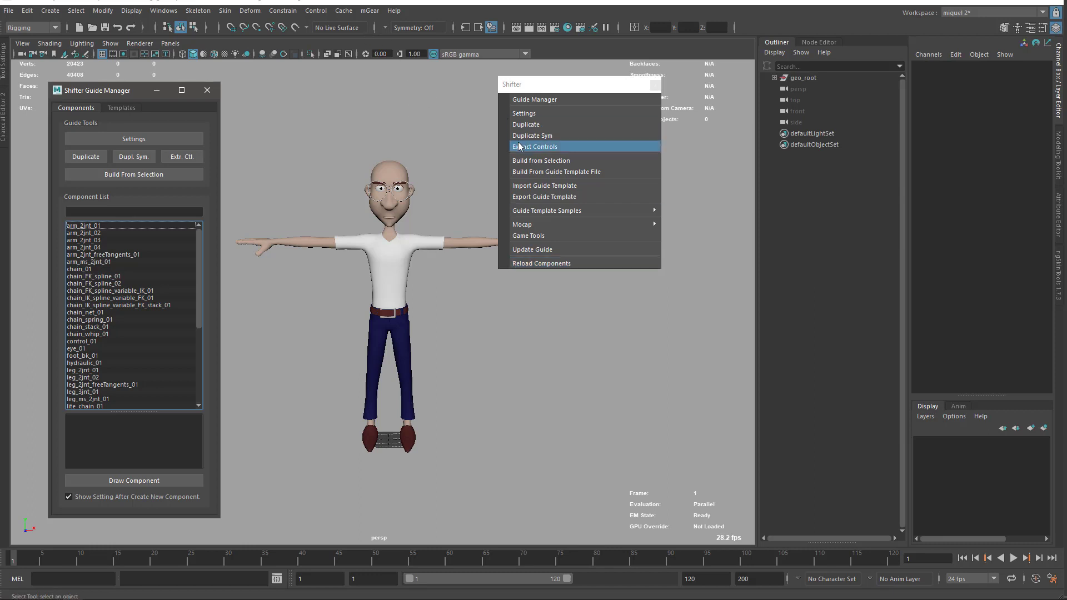
mouse_move(538, 249)
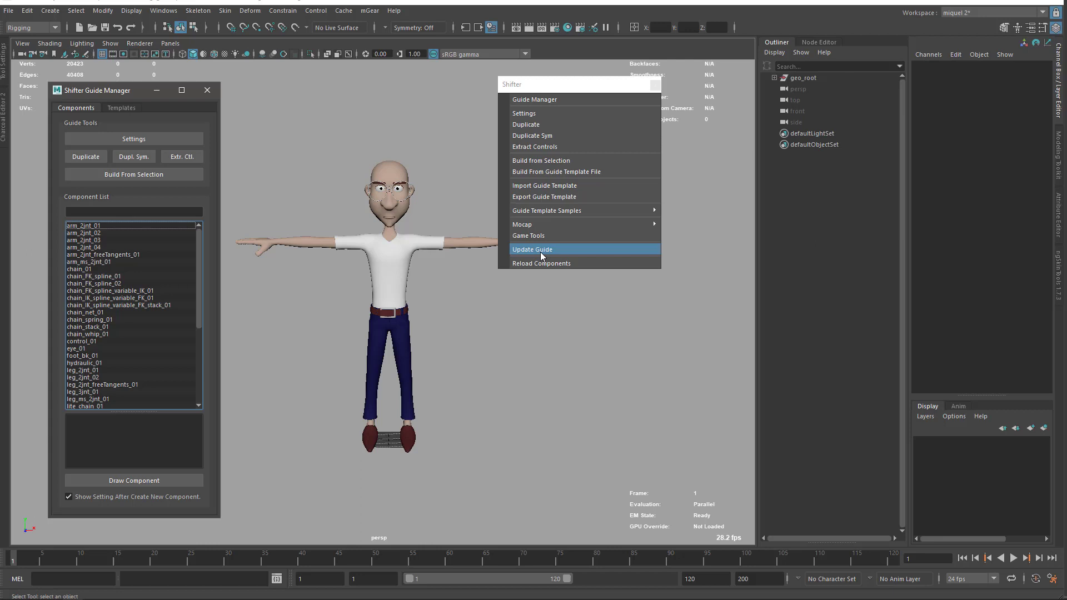
mouse_move(109, 237)
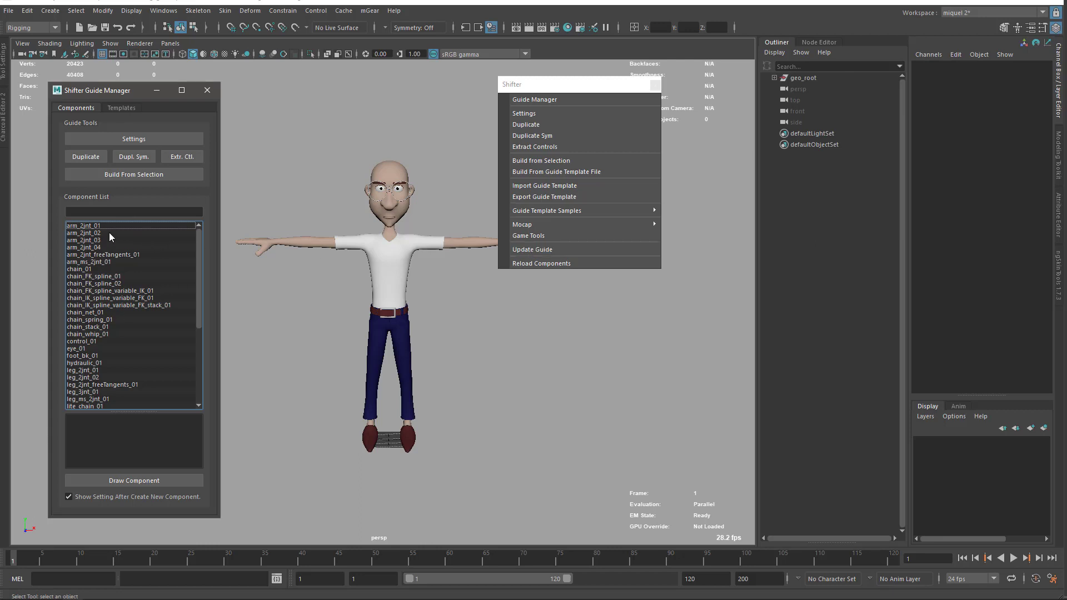
mouse_move(86, 231)
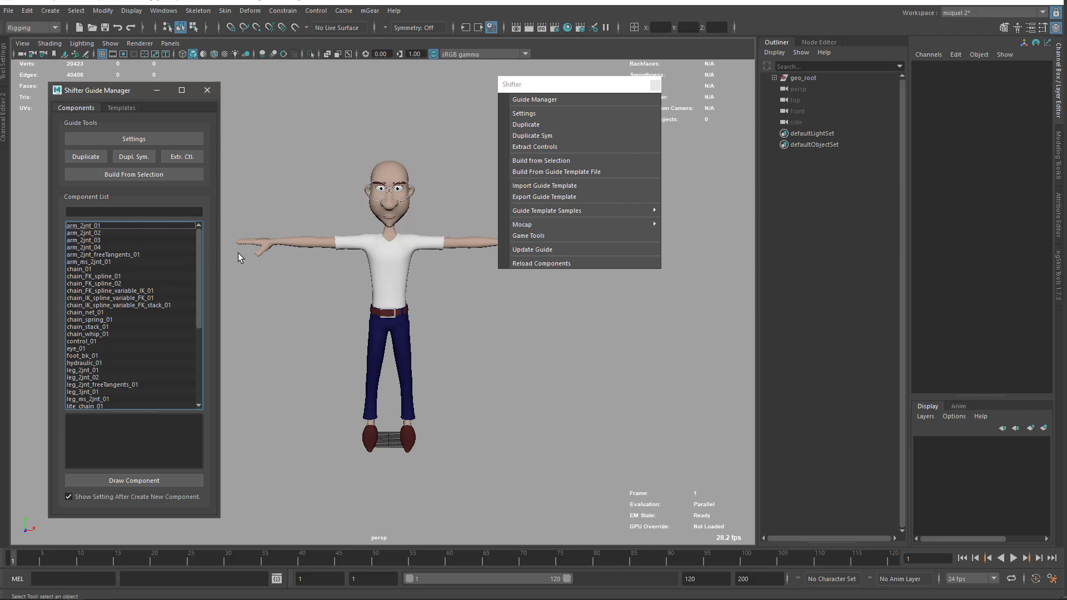
mouse_move(277, 266)
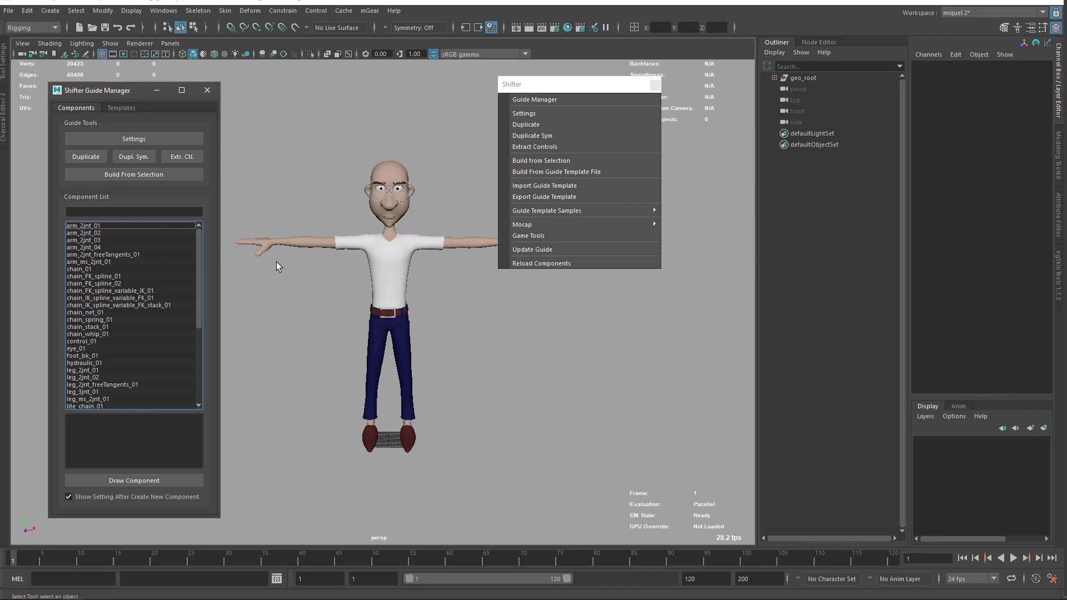
mouse_move(246, 266)
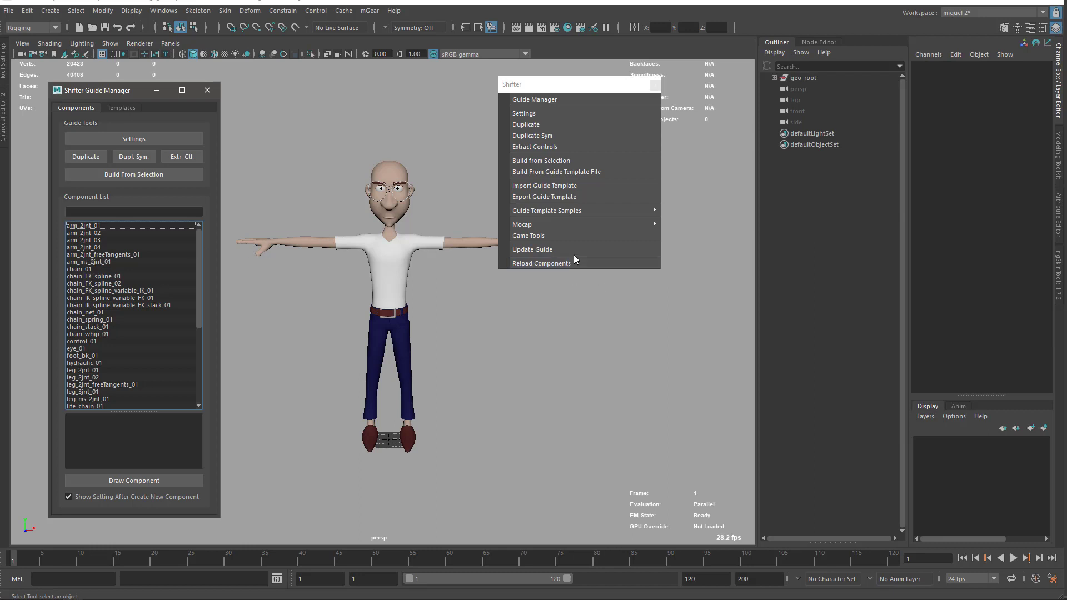
mouse_move(573, 249)
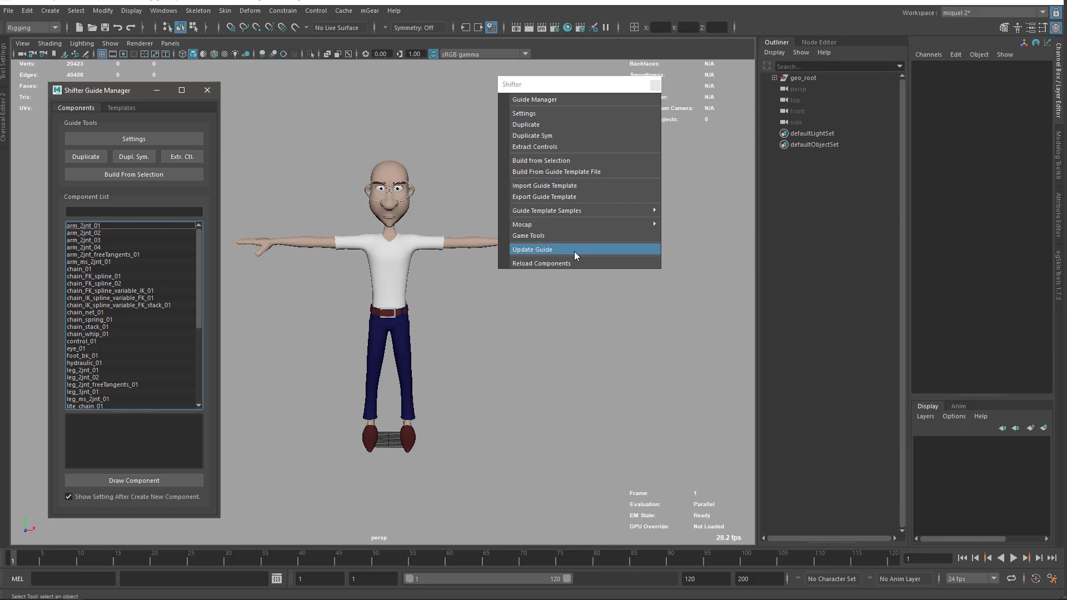
mouse_move(549, 189)
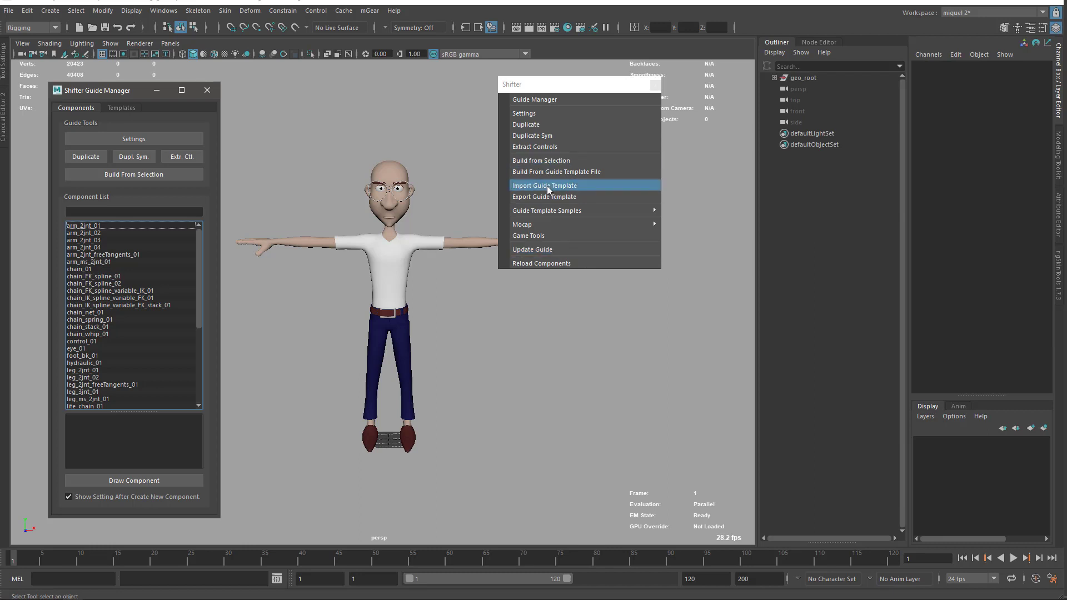
mouse_move(549, 225)
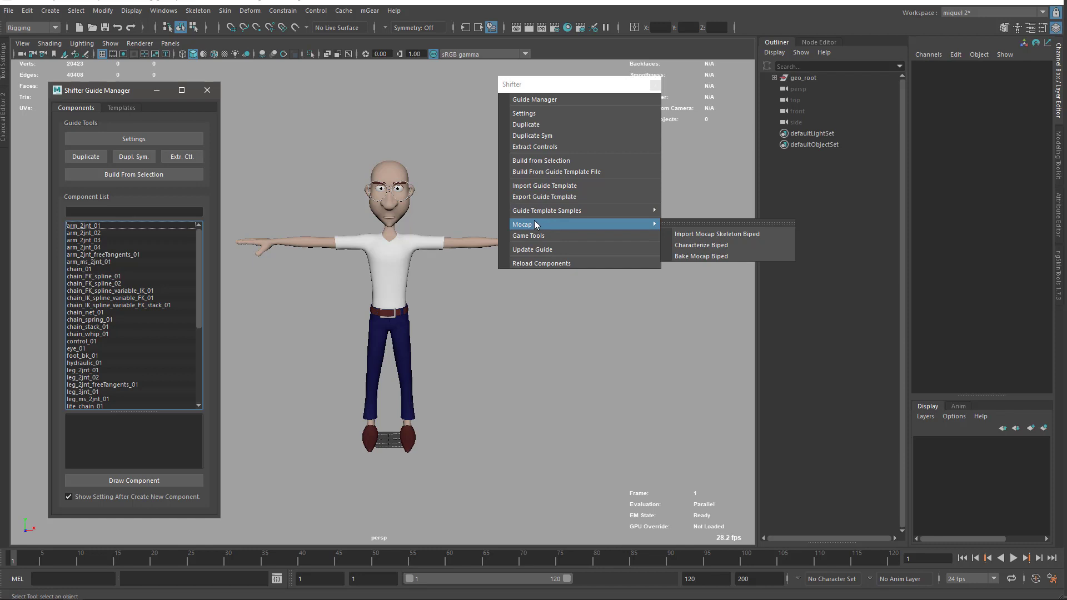
mouse_move(531, 224)
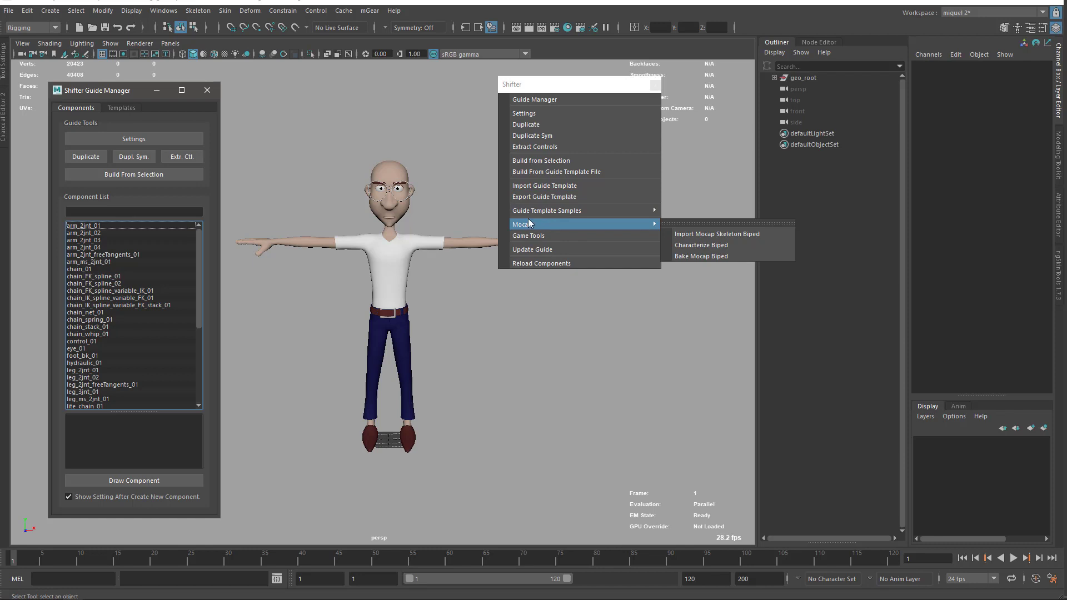
mouse_move(533, 300)
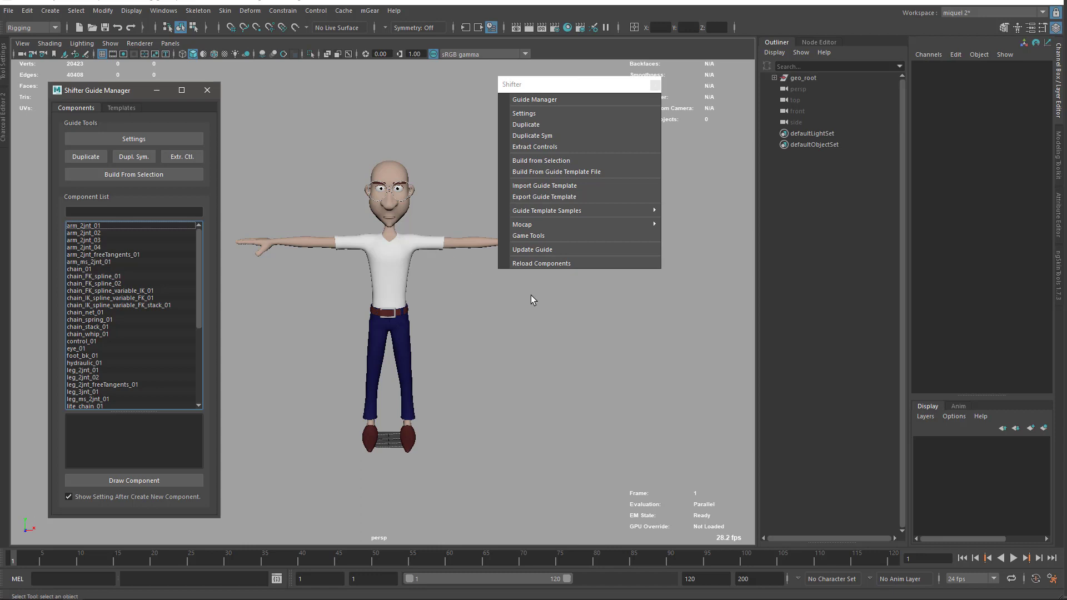
mouse_move(552, 302)
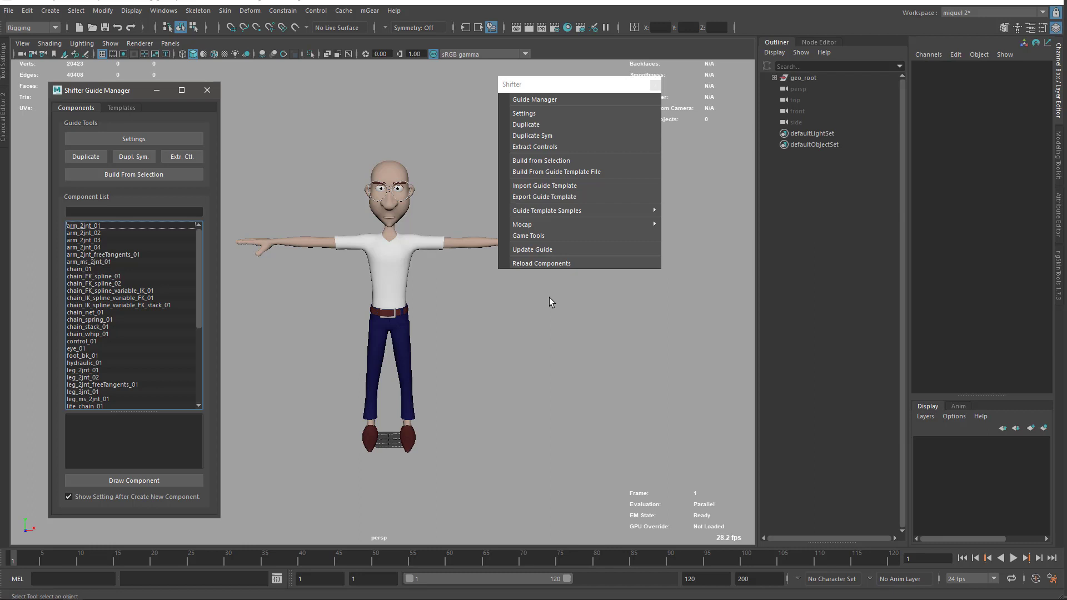
mouse_move(534, 294)
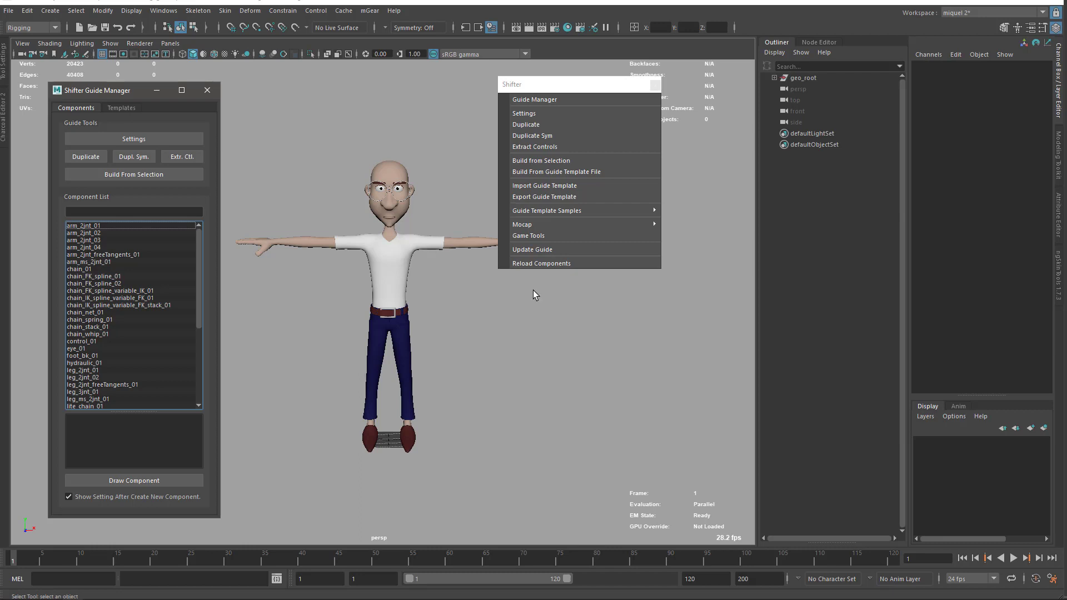